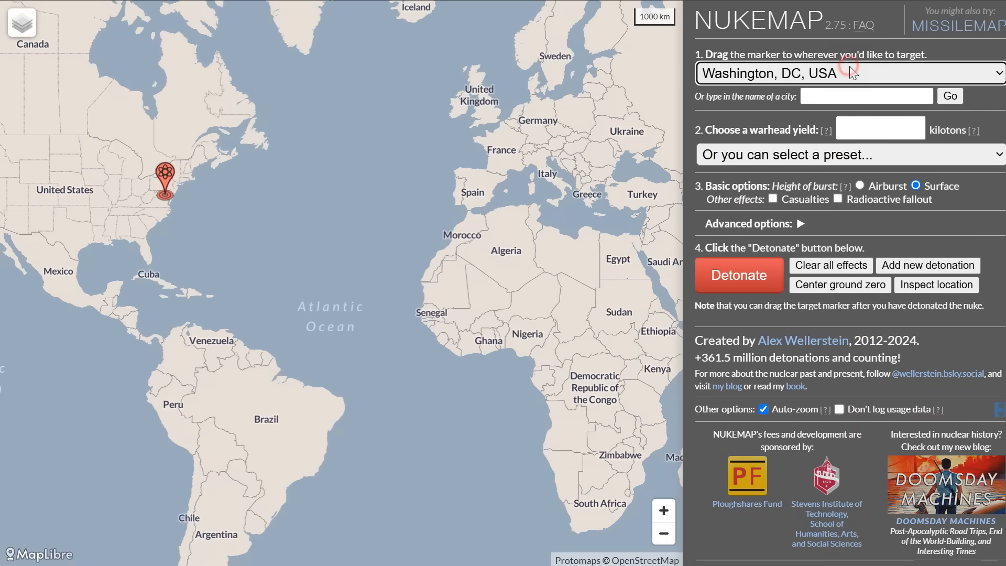
Step: Target Lagos with a 40,000-kiloton warhead and detonate it as a surface burst
text(lagos)
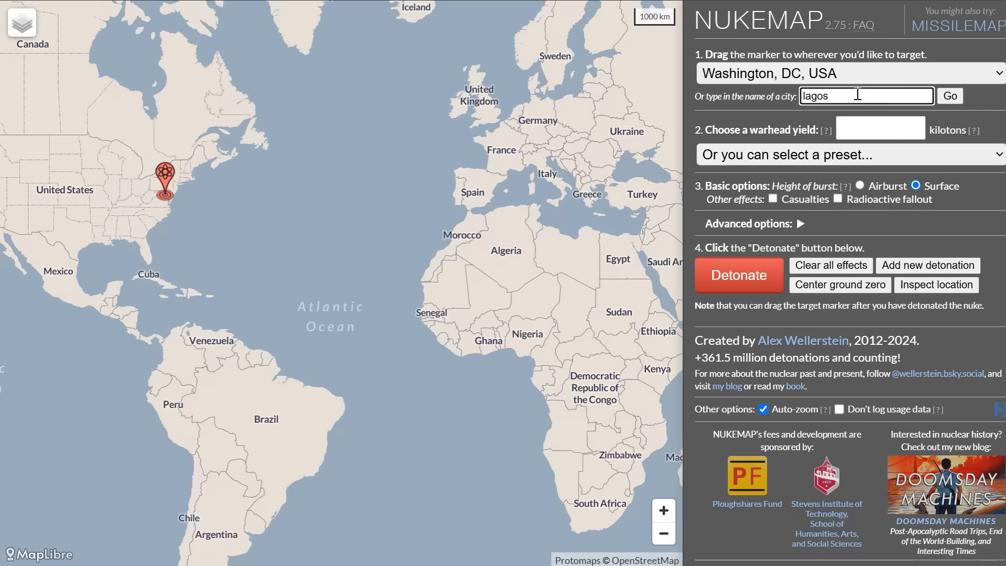
click(950, 95)
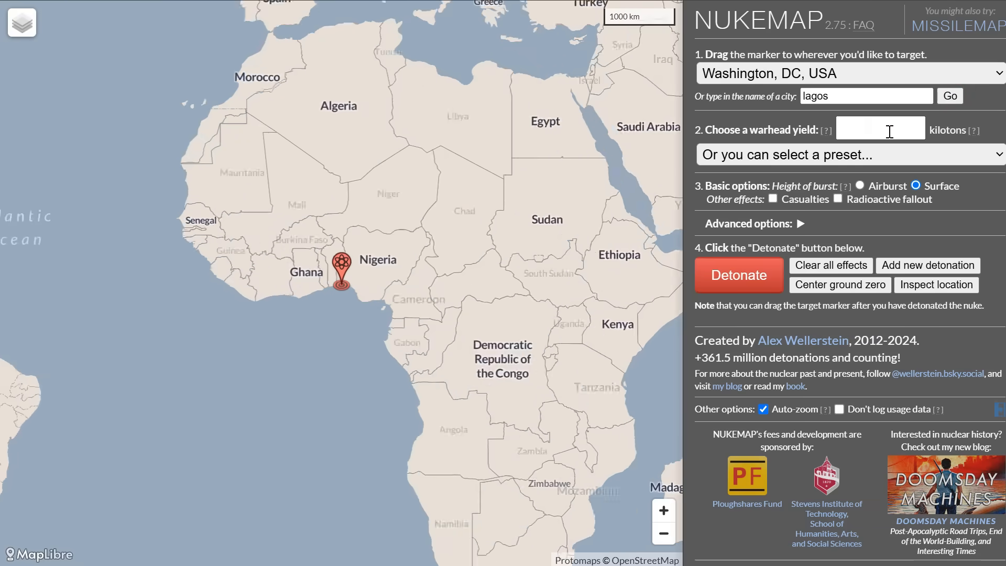
text(4)
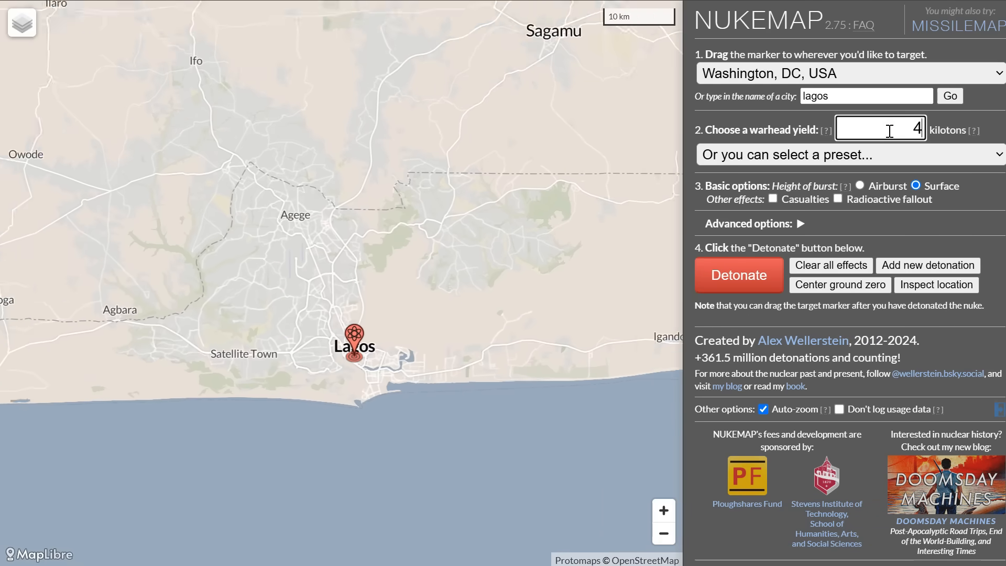
text(0000)
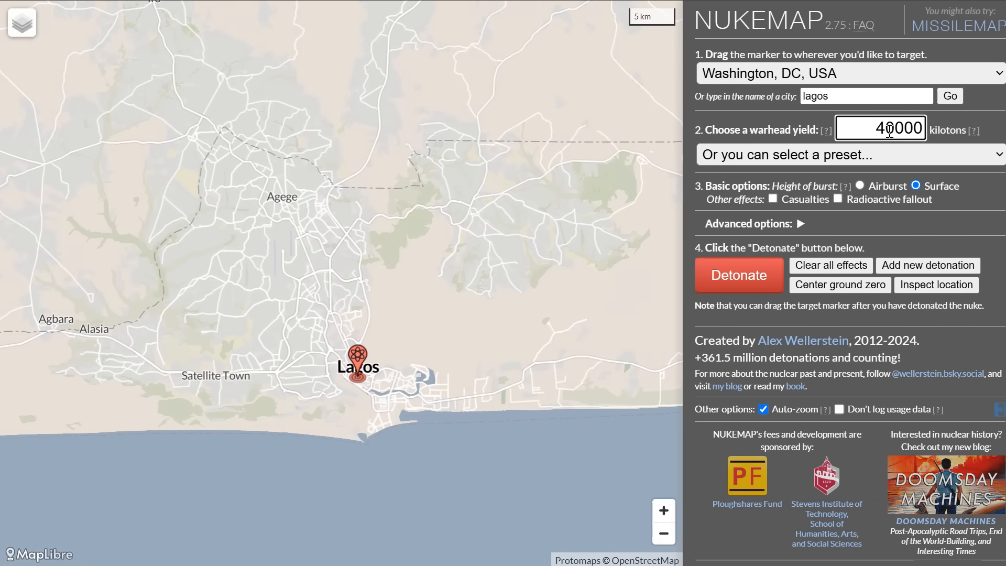
click(739, 276)
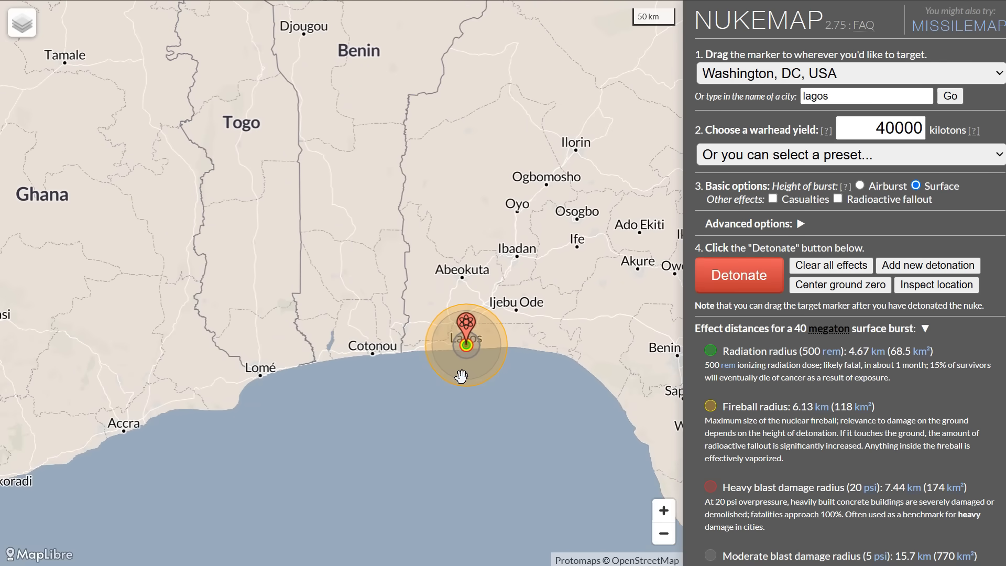
scroll(down, 3)
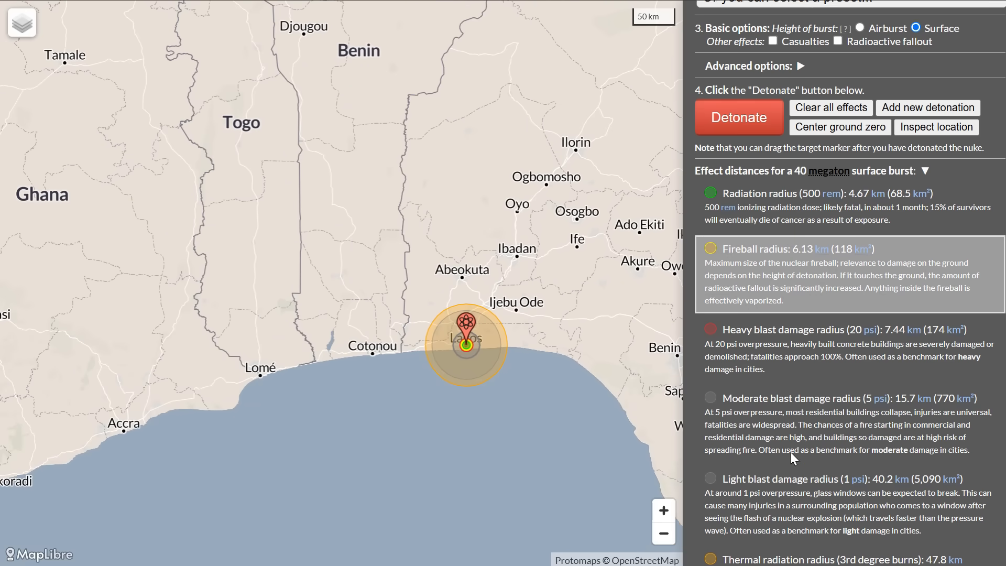
scroll(down, 3)
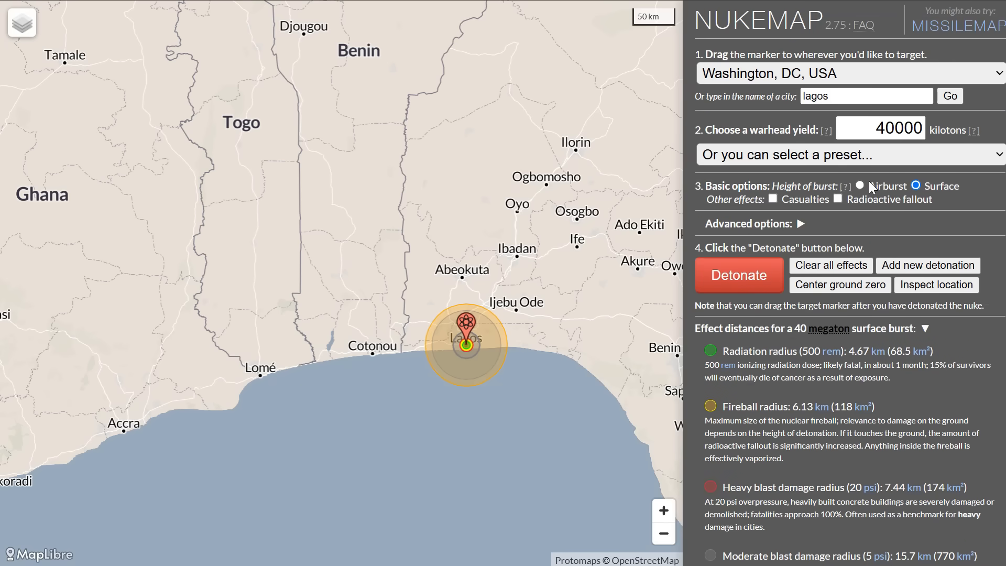
Step: Switch the Lagos detonation to an airburst and zoom out to see the wider rings
click(860, 187)
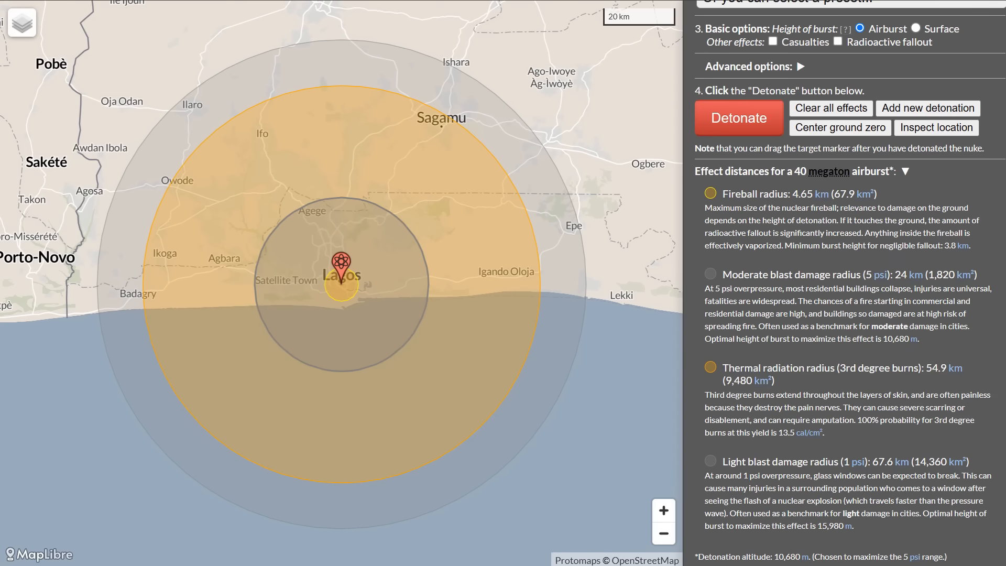
mouse_move(615, 313)
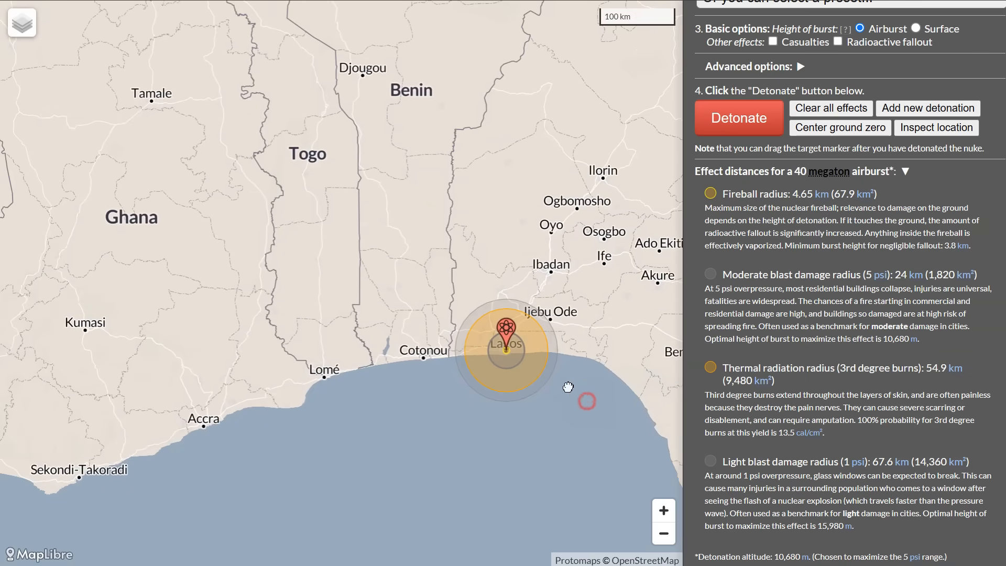
scroll(down, 3)
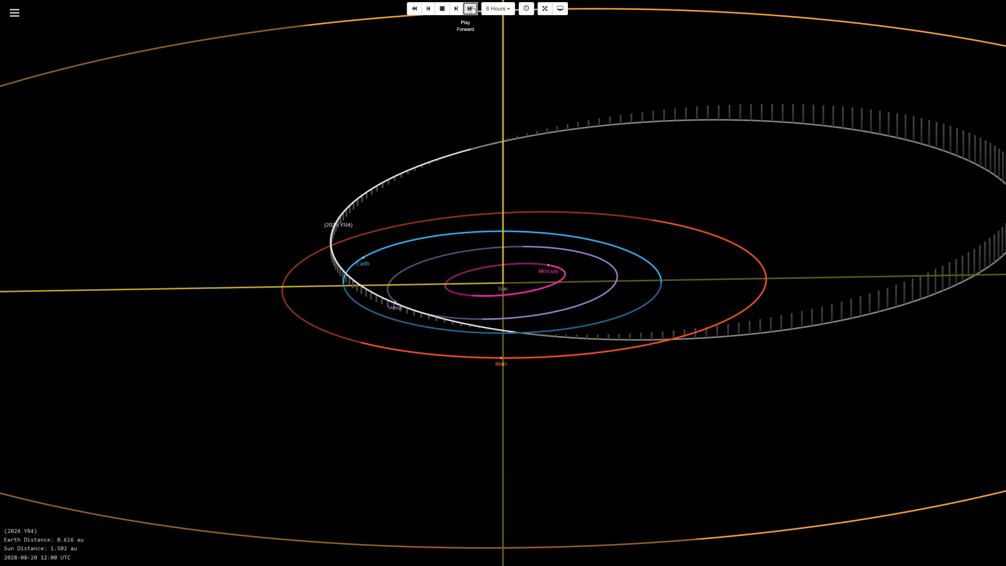
Step: Play the 2024 YR4 orbit forward to its late-December 2028 close approach near 0.061 au
click(469, 8)
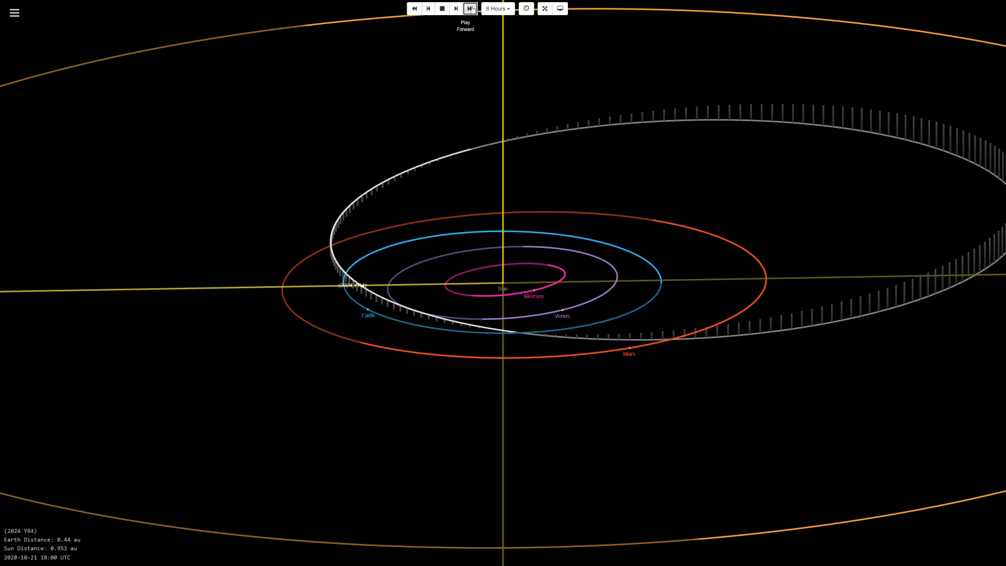
click(469, 9)
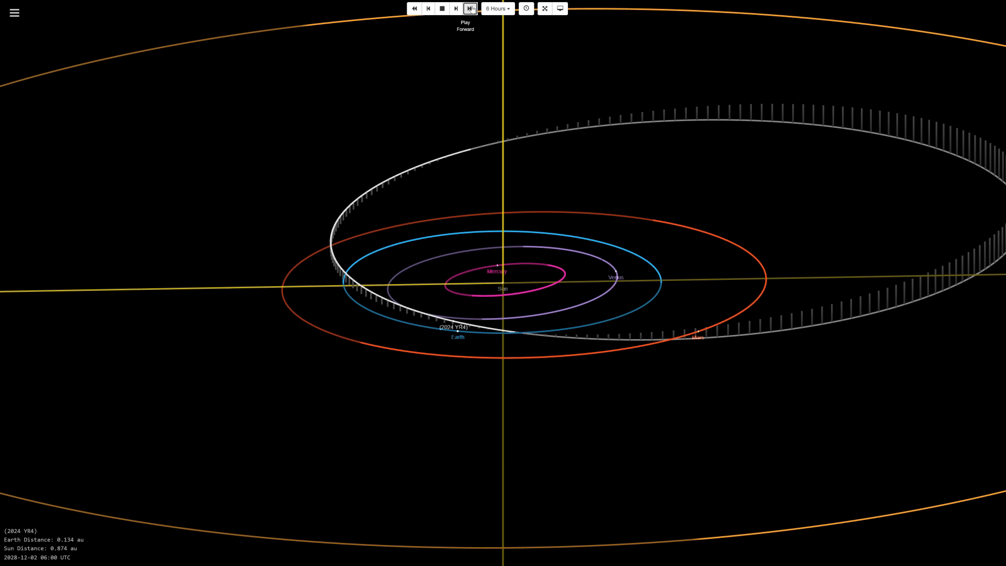
click(456, 9)
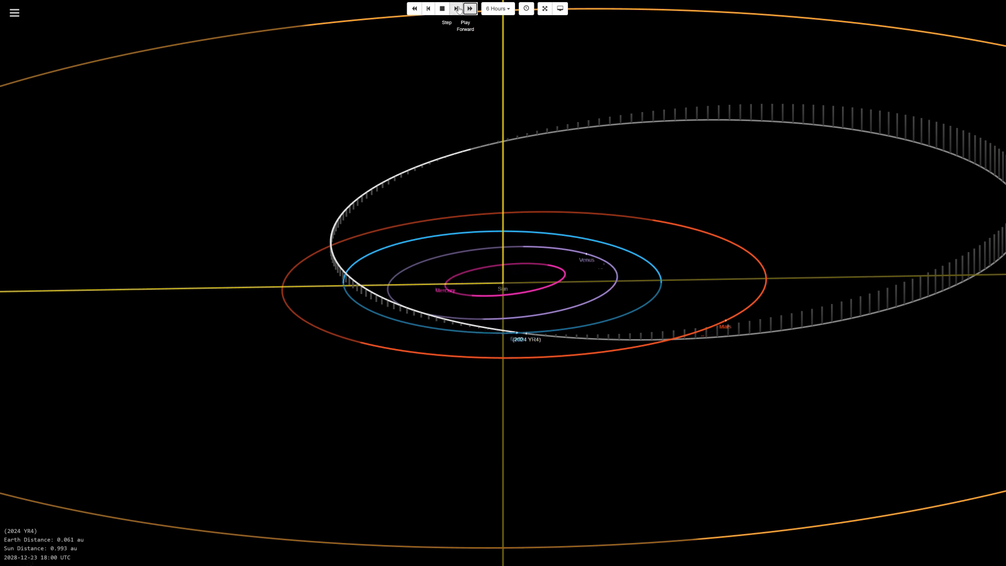
click(442, 8)
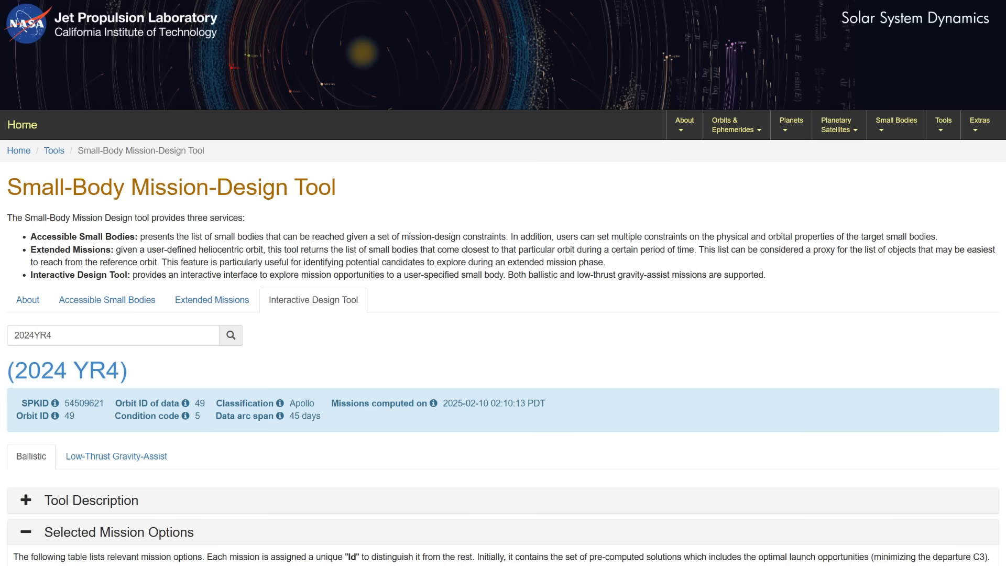
mouse_move(107, 300)
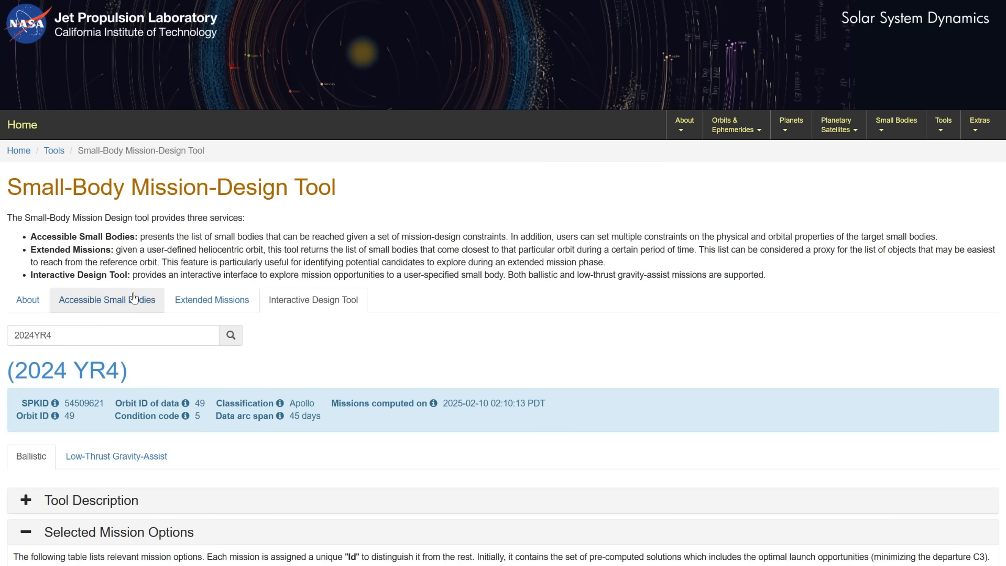
Step: Move the Selected Mission Options table to page 2, showing missions 11–20 of 80
scroll(down, 3)
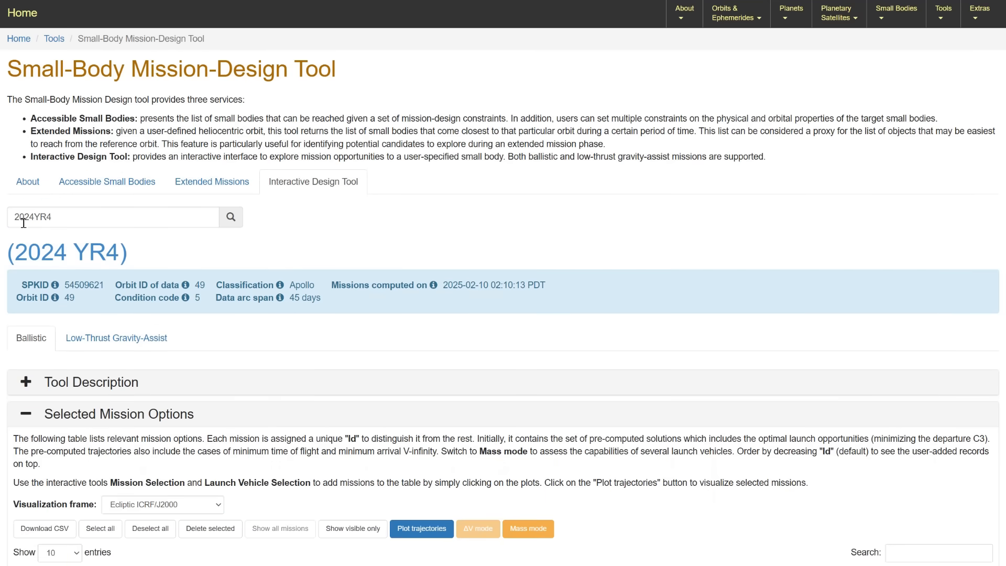
mouse_move(132, 277)
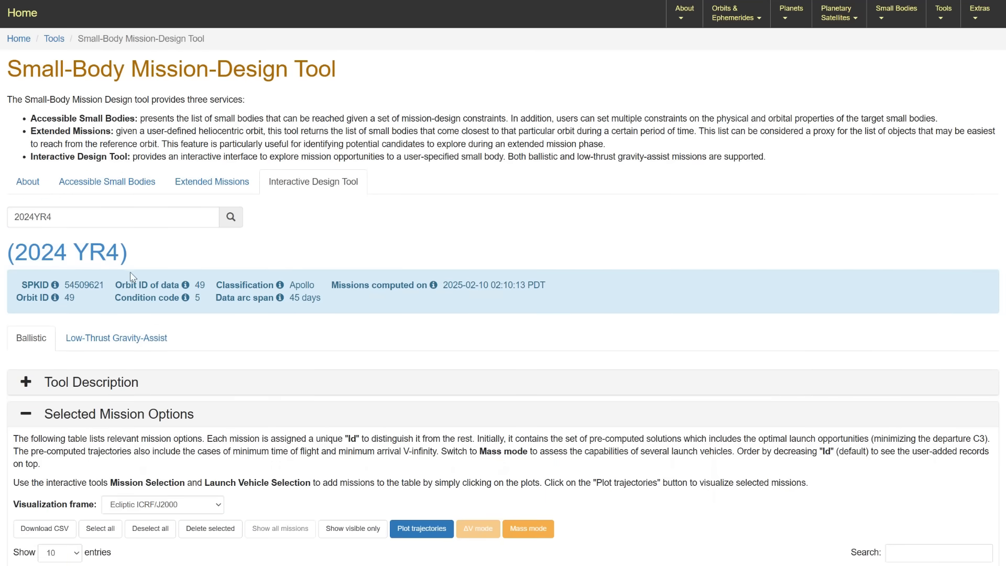
scroll(down, 3)
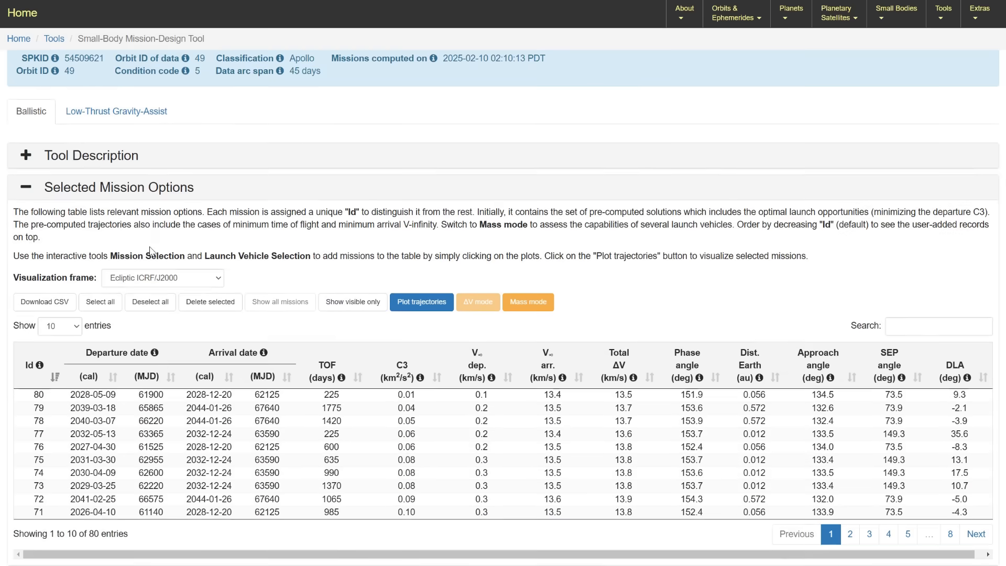
scroll(down, 3)
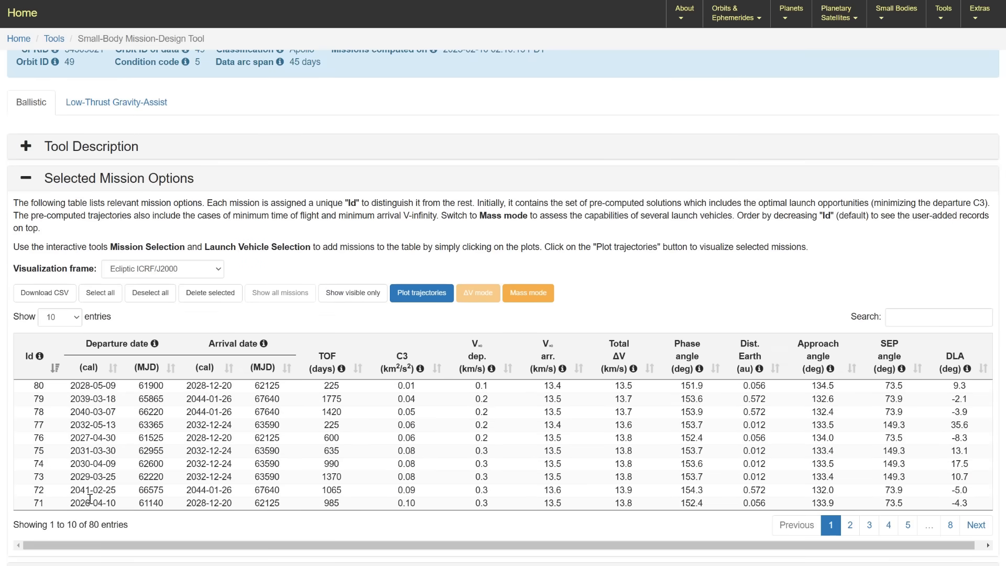
right_click(114, 367)
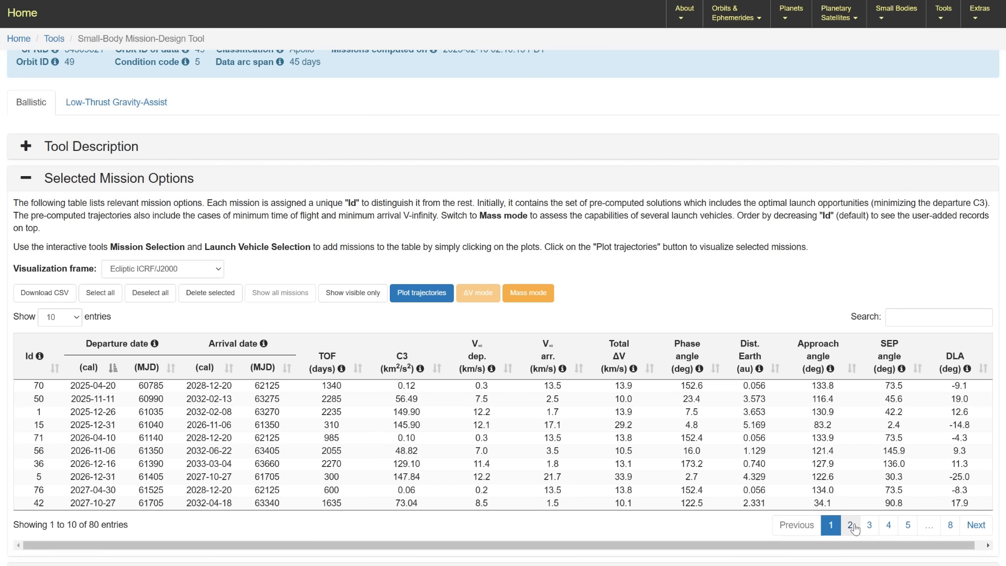
click(850, 525)
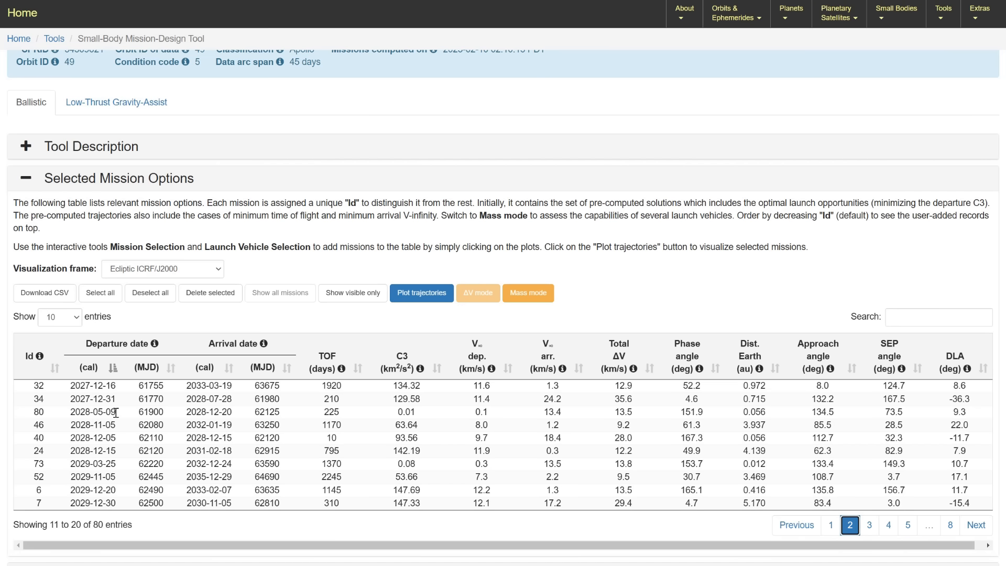
mouse_move(251, 417)
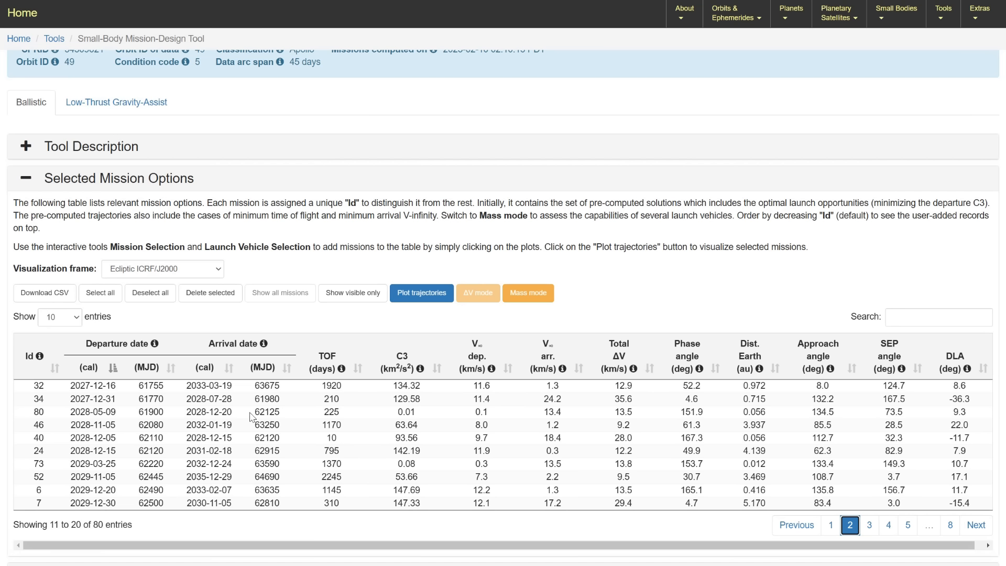
mouse_move(327, 412)
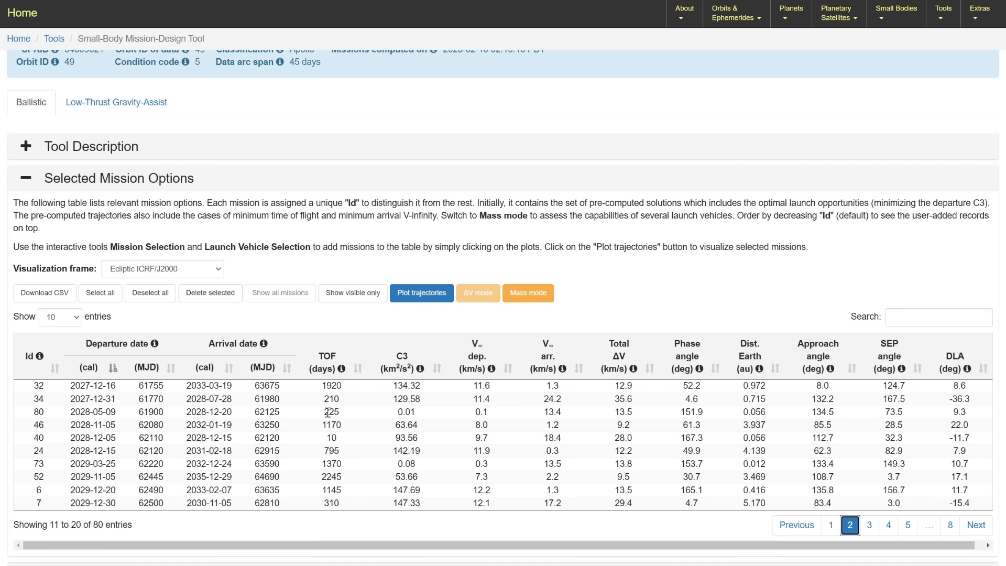
mouse_move(351, 419)
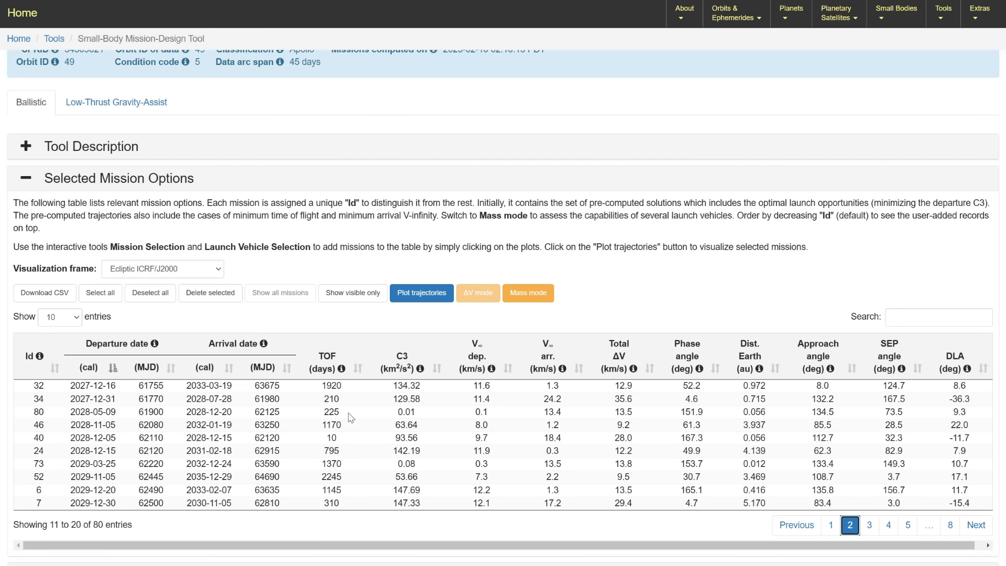
mouse_move(213, 413)
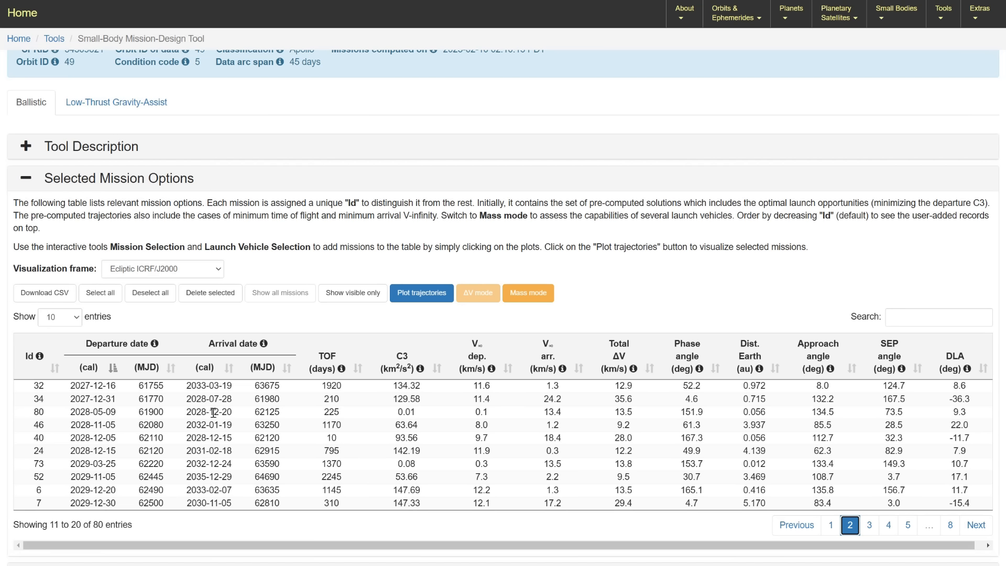
mouse_move(390, 418)
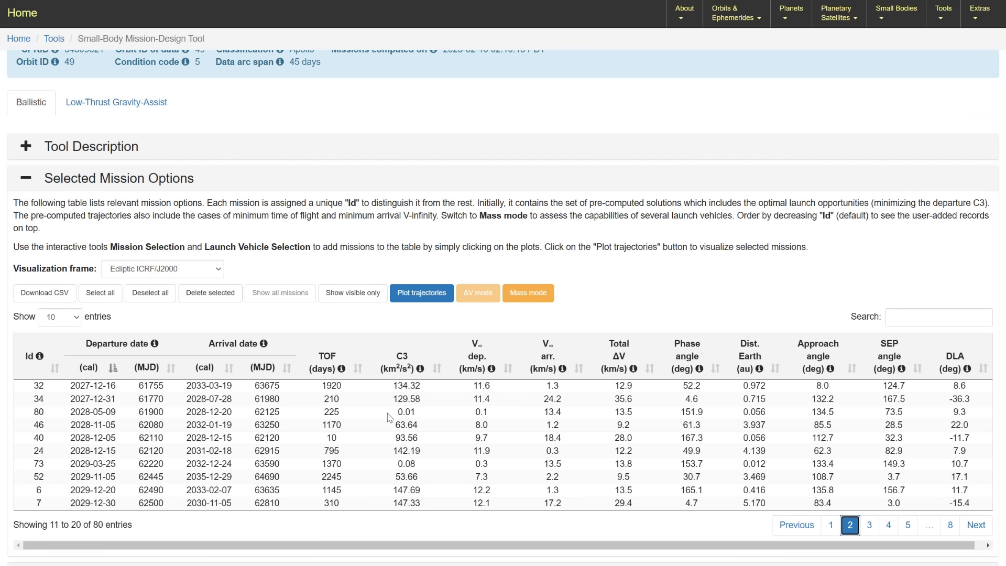
mouse_move(402, 413)
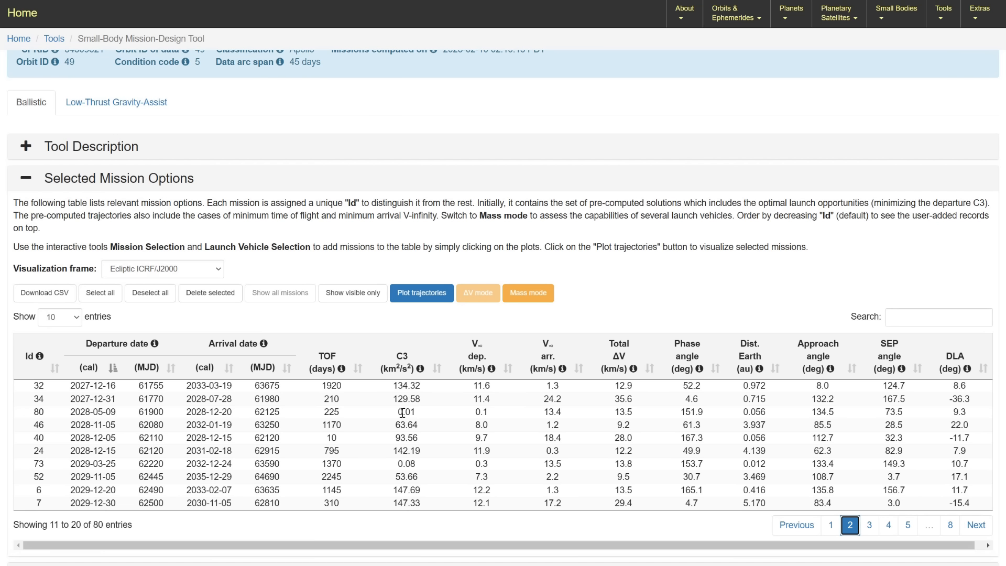
mouse_move(547, 416)
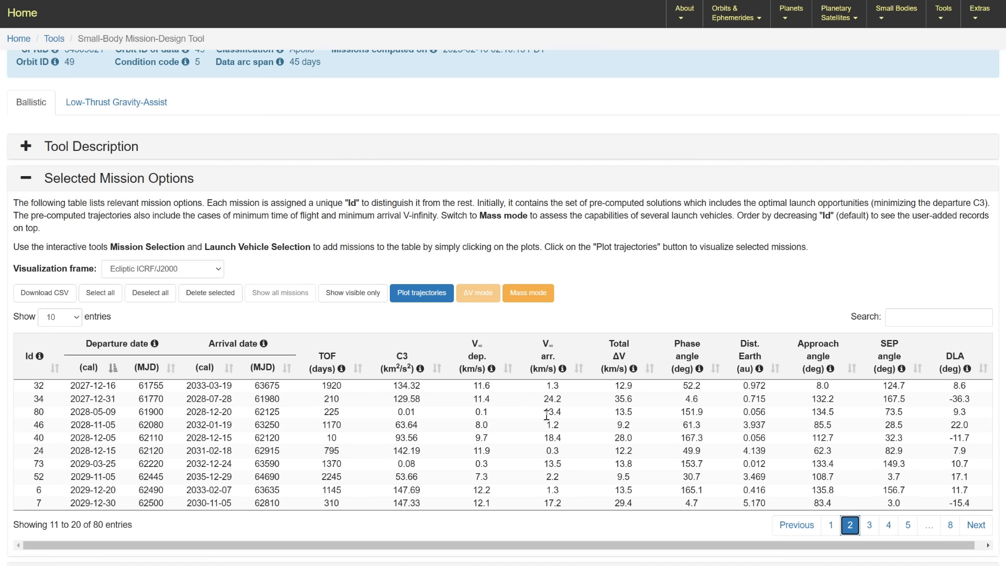
mouse_move(562, 411)
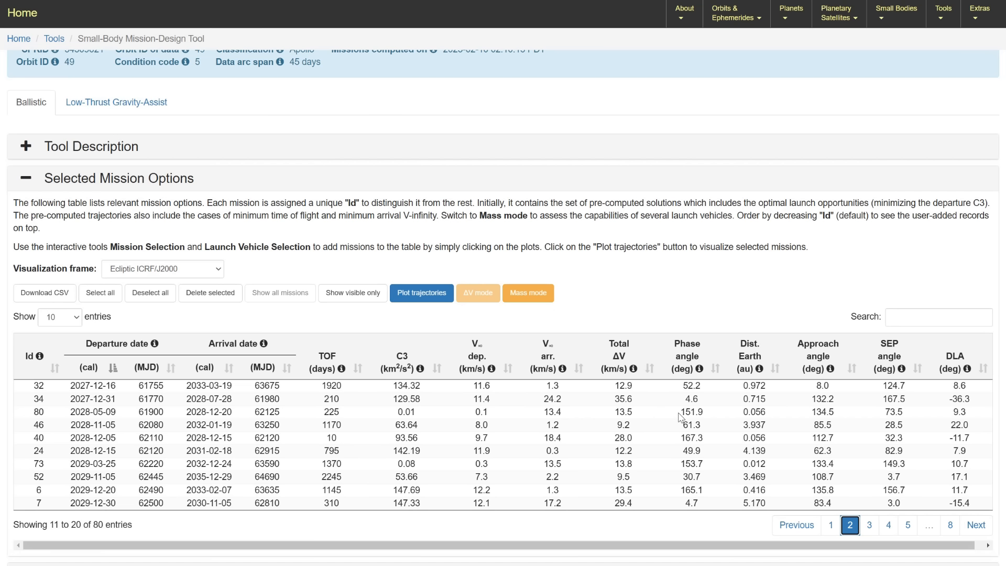
mouse_move(764, 411)
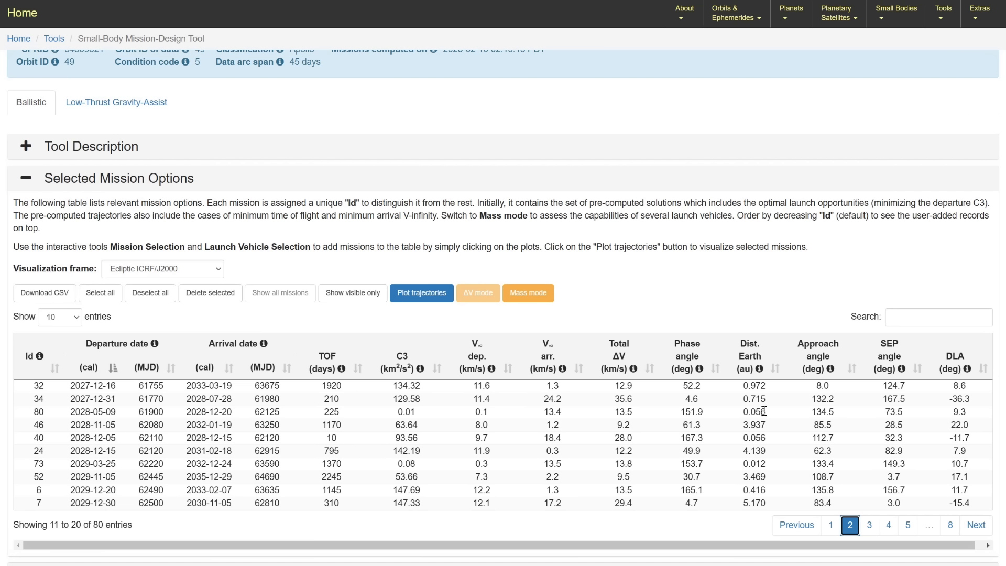
mouse_move(887, 415)
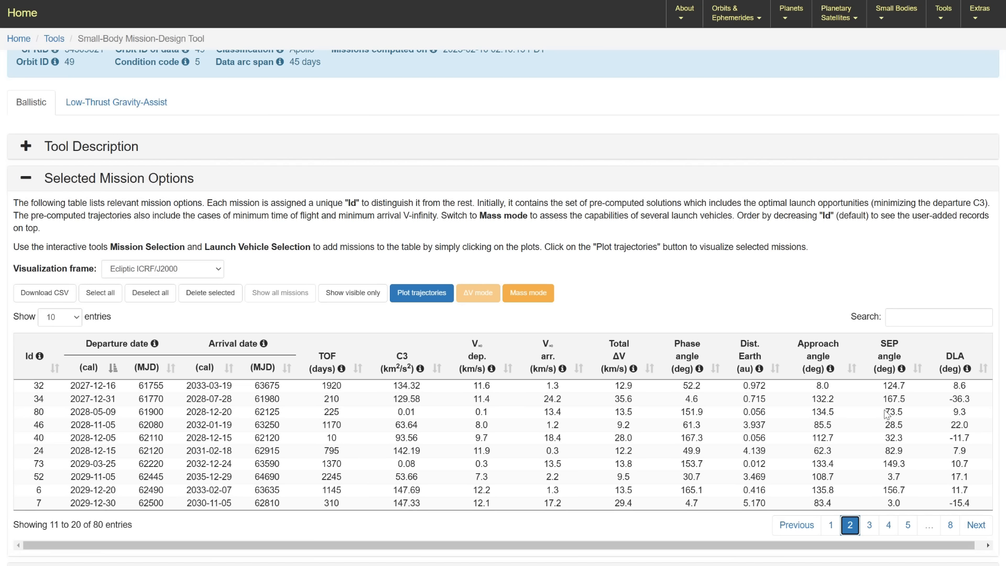
mouse_move(888, 415)
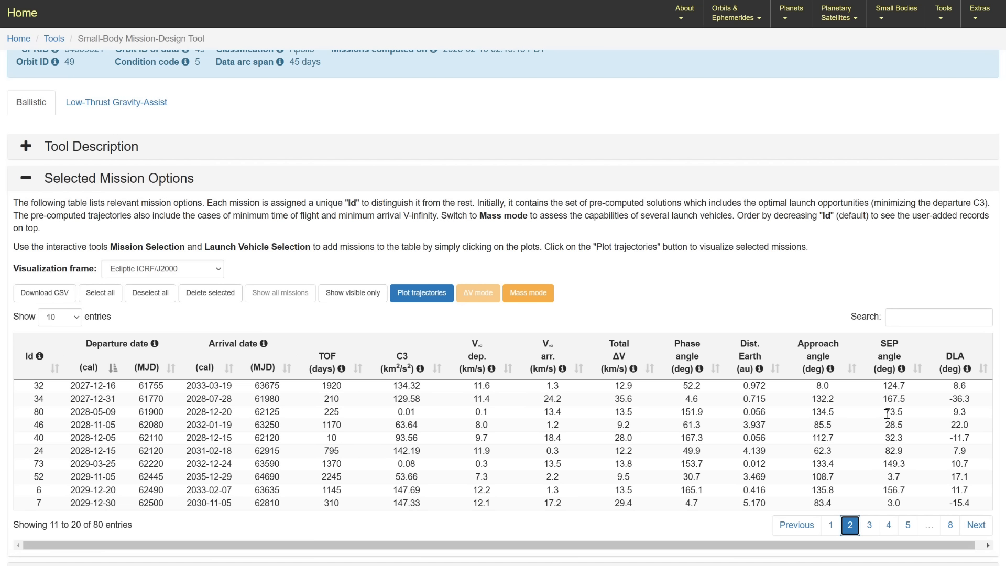
mouse_move(906, 418)
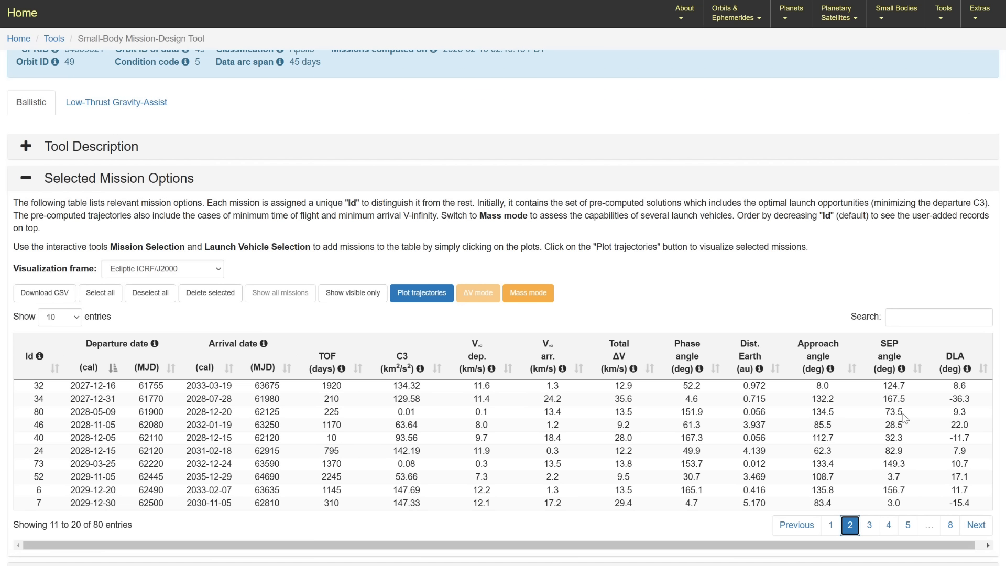
mouse_move(768, 424)
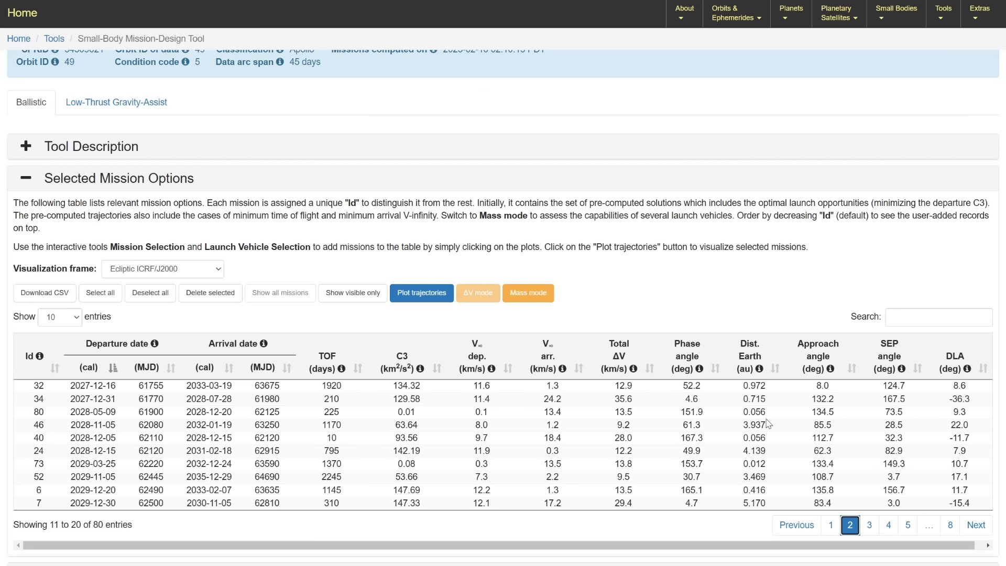
mouse_move(771, 416)
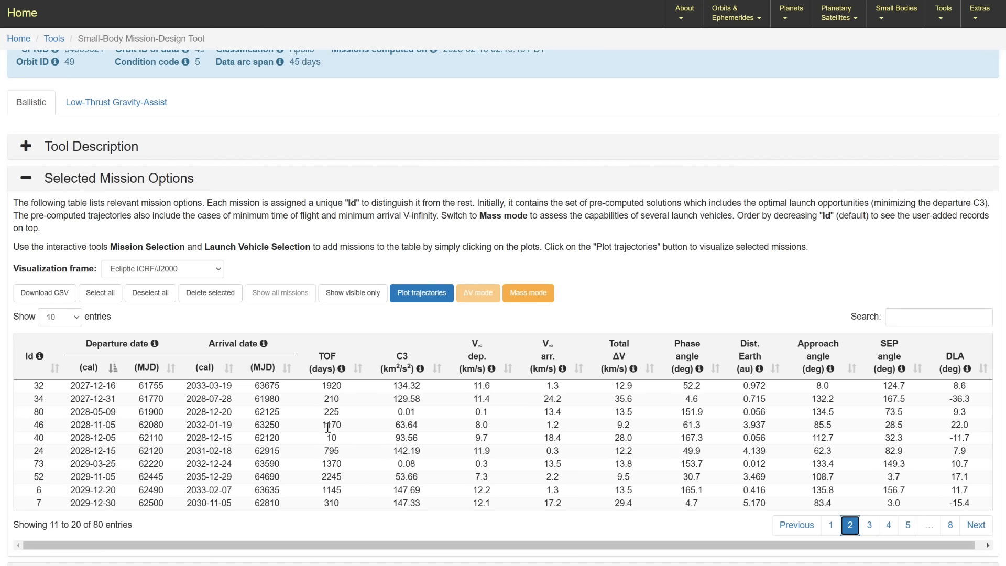
mouse_move(329, 438)
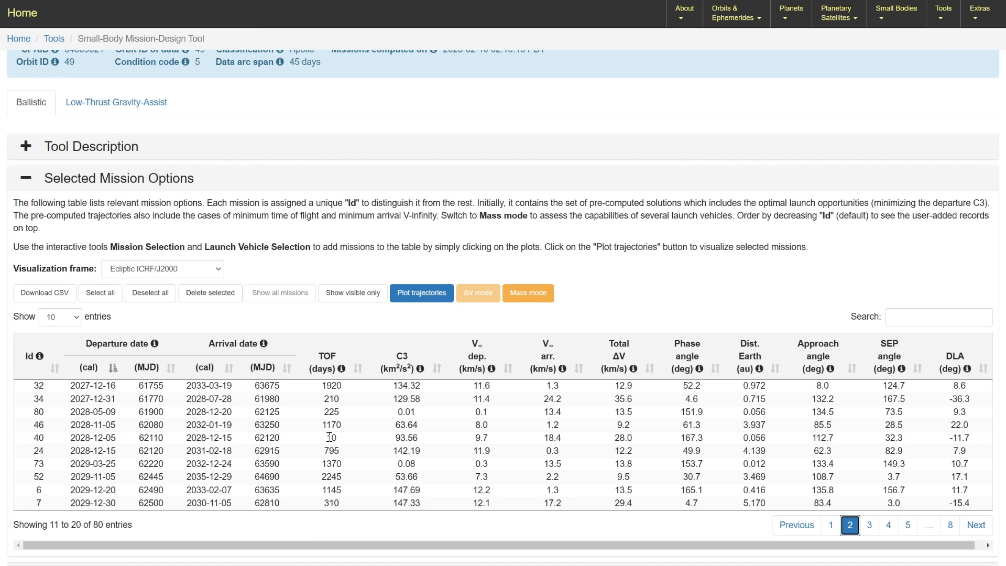
double_click(331, 439)
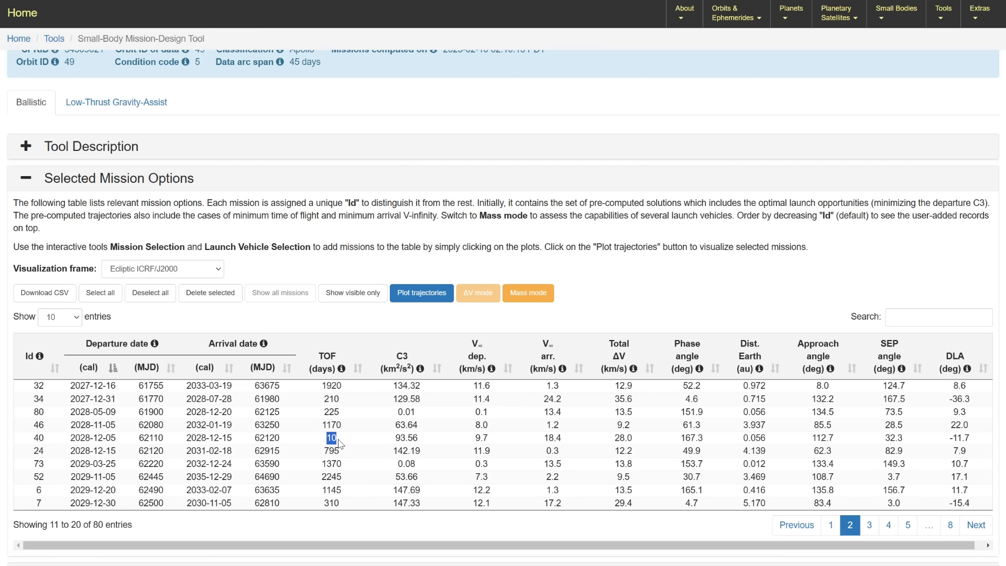
mouse_move(204, 450)
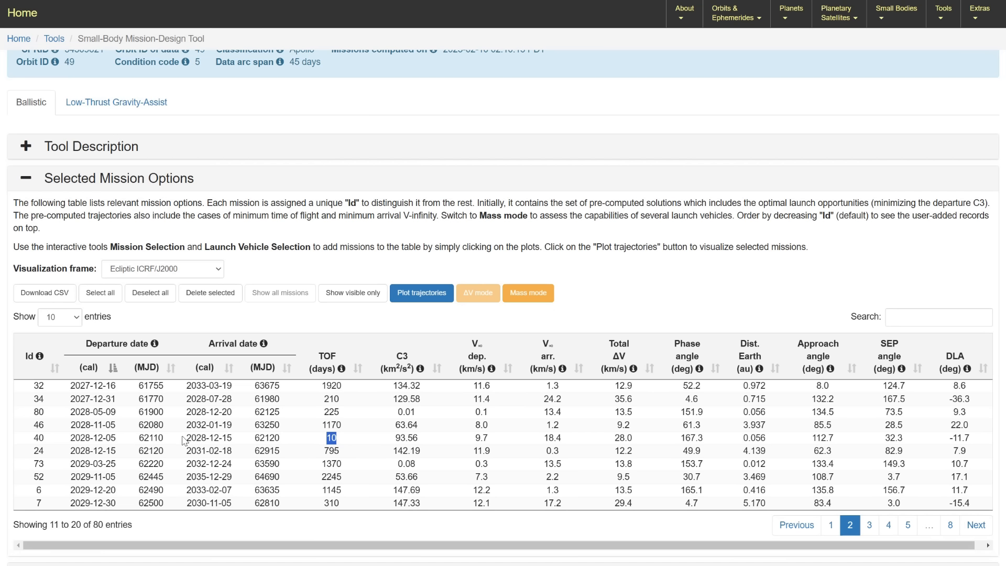
mouse_move(235, 445)
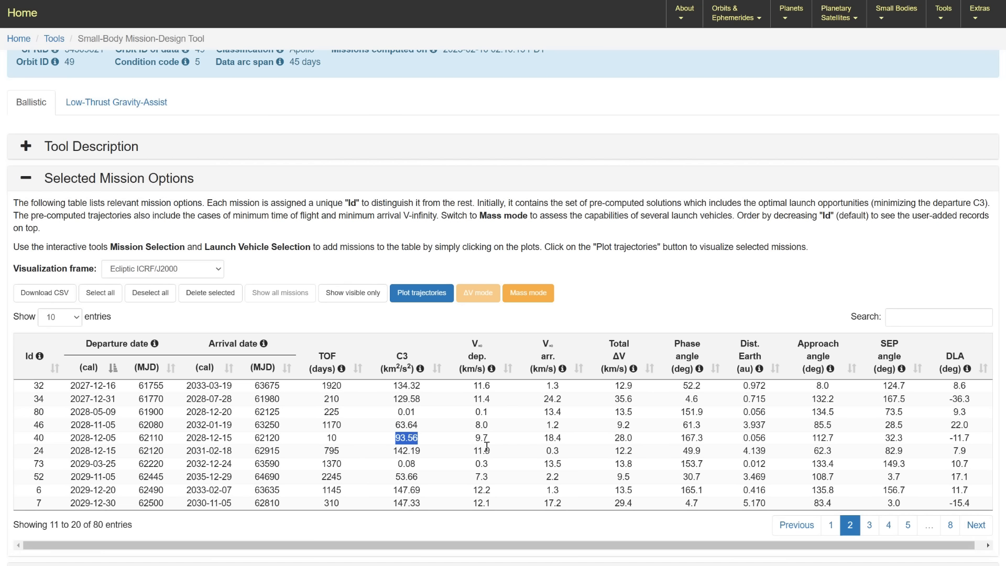
mouse_move(757, 442)
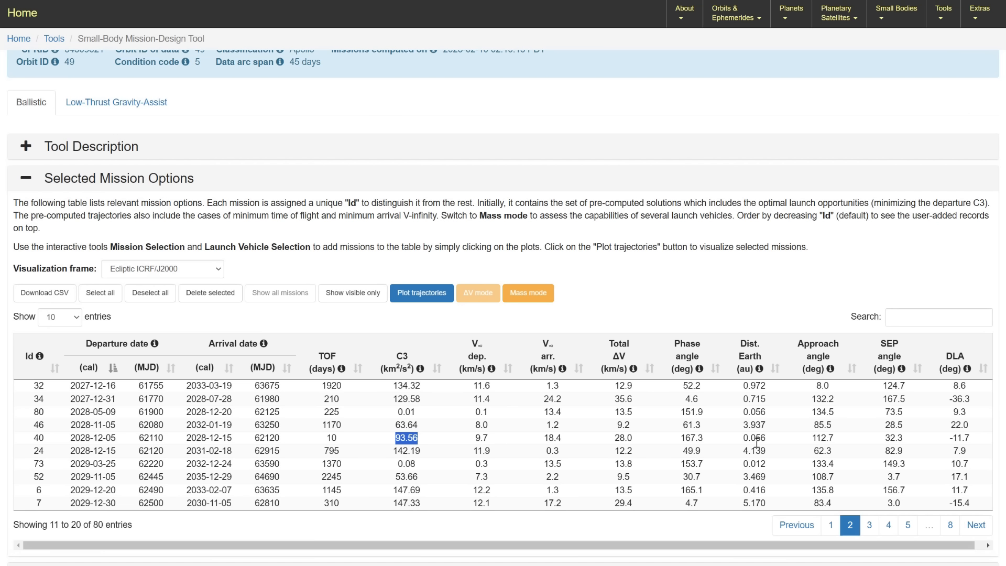
mouse_move(532, 443)
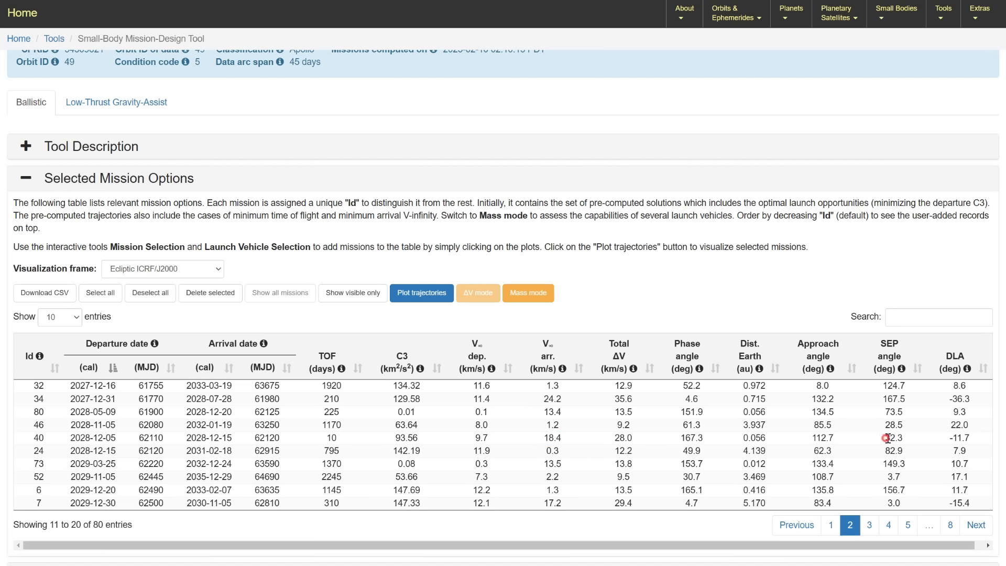
double_click(893, 439)
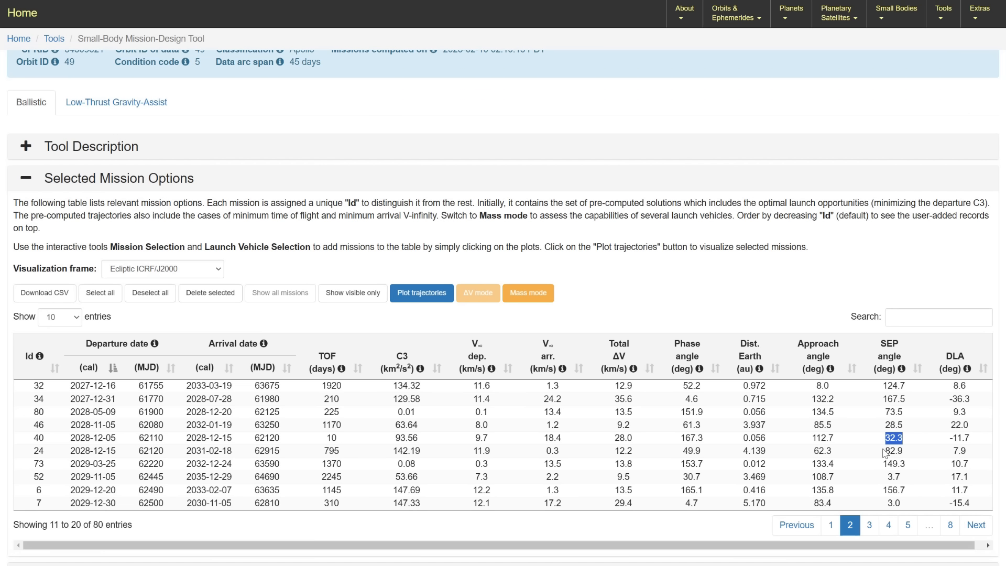
mouse_move(238, 478)
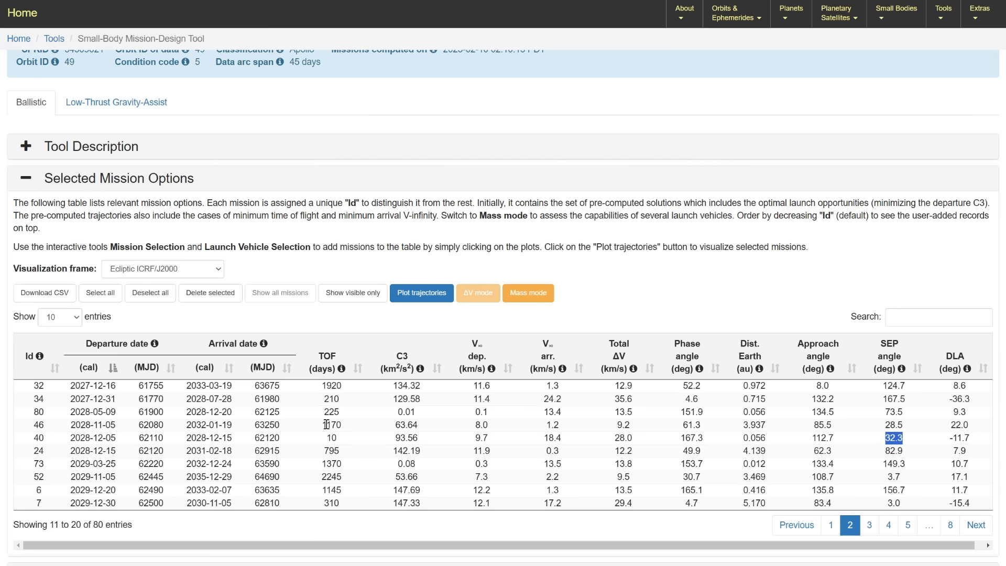
mouse_move(331, 425)
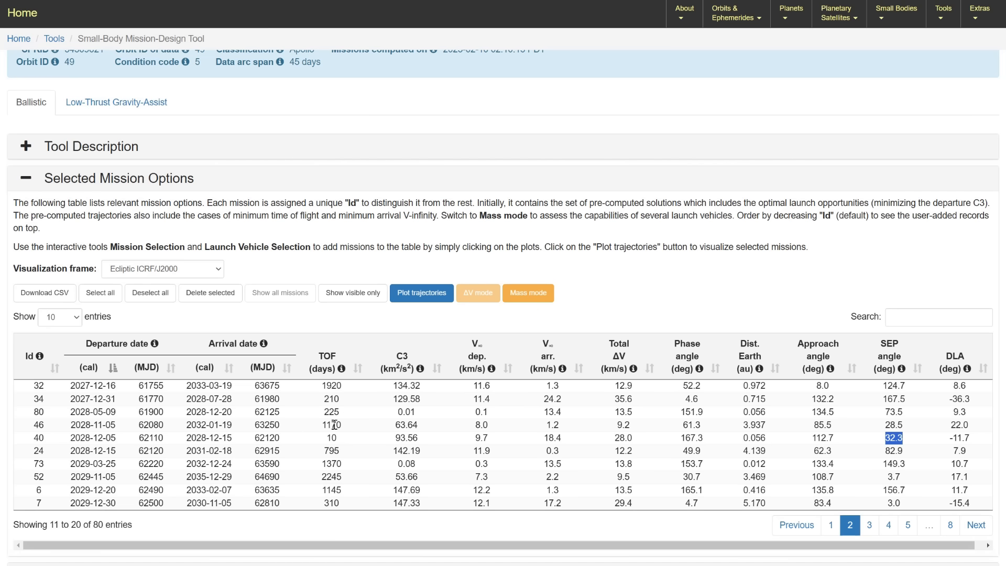
mouse_move(321, 448)
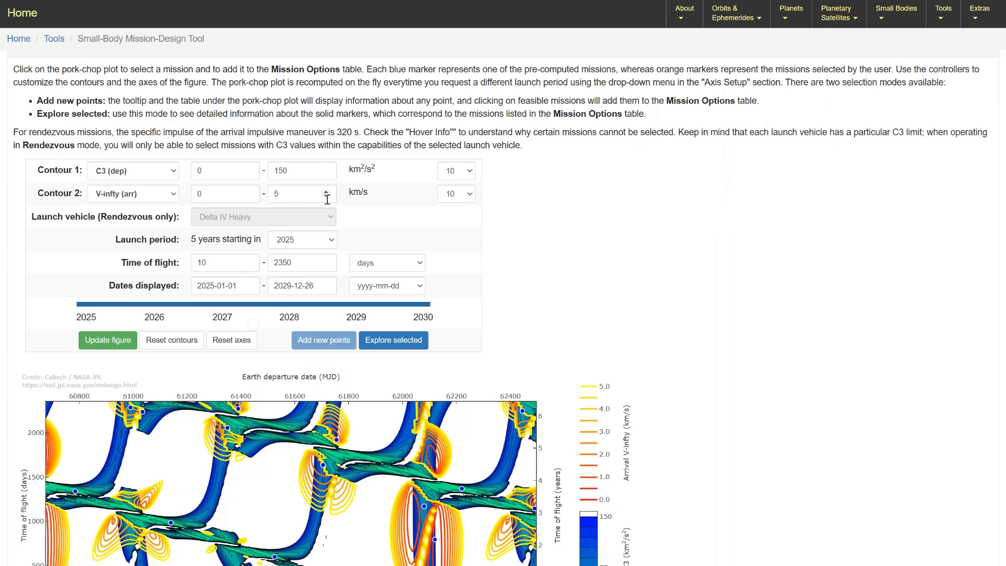
Step: Adjust the arrival-speed contour limit, cap time of flight at 300 days, and redraw the pork-chop plot
click(302, 193)
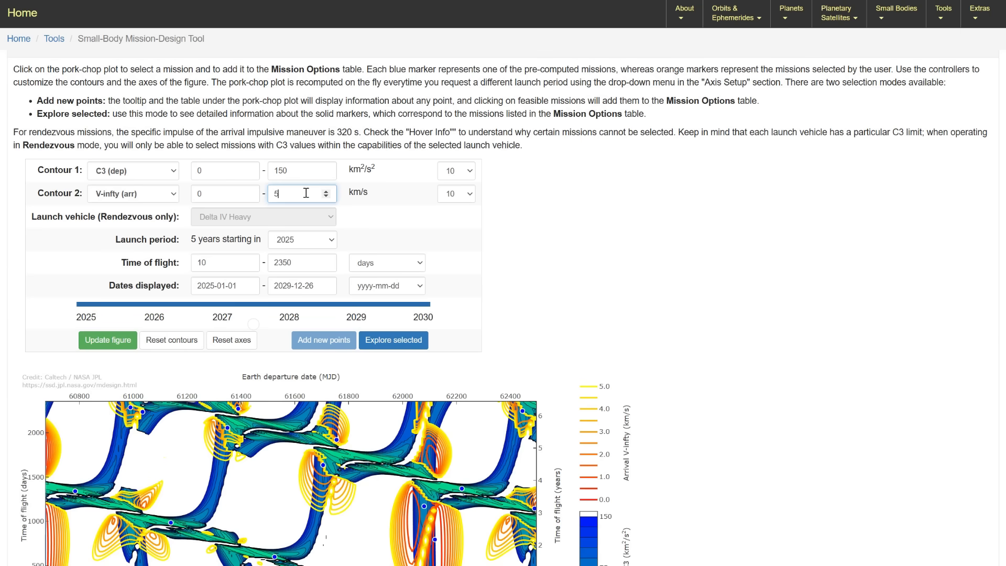
text(1)
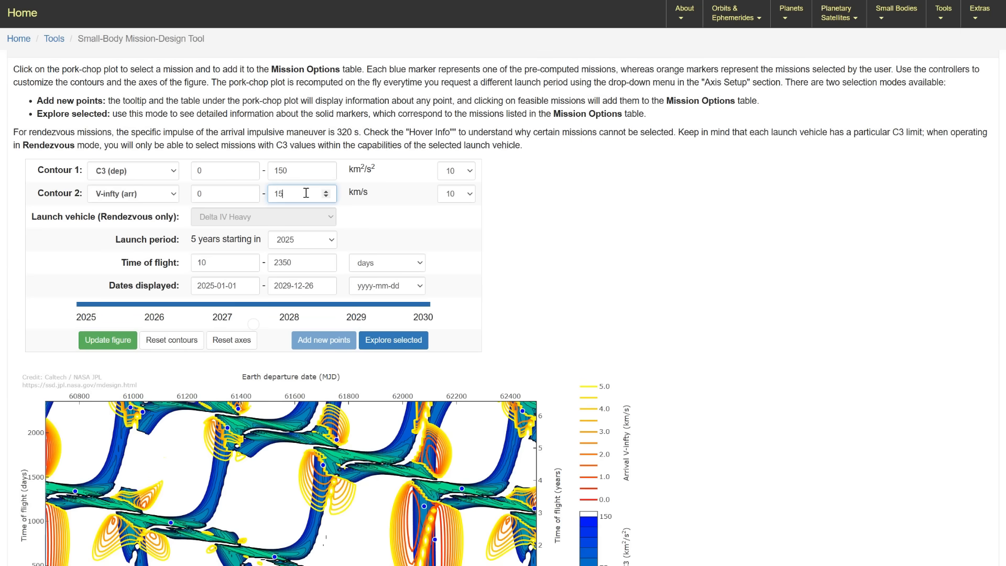
mouse_move(305, 225)
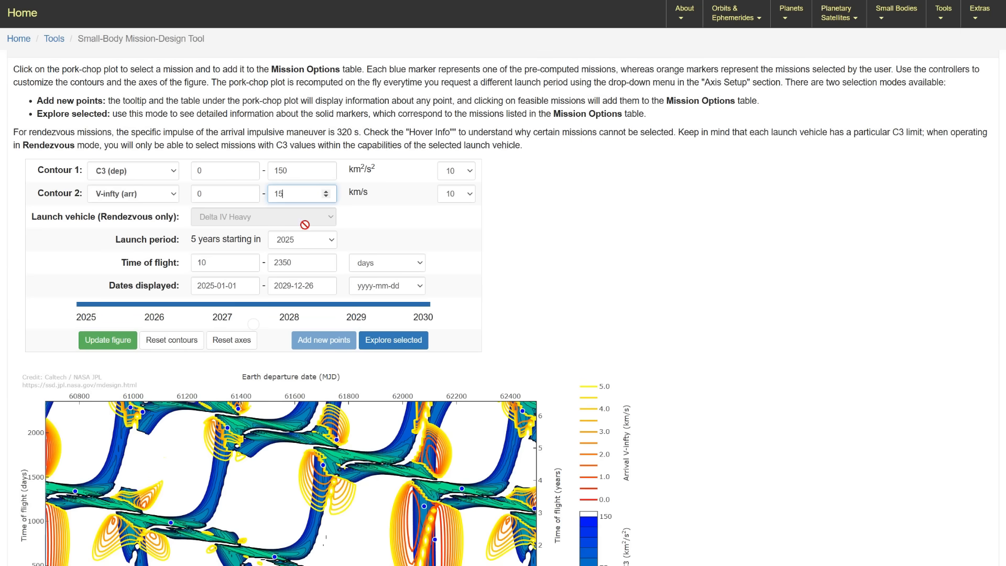
click(302, 239)
text(4)
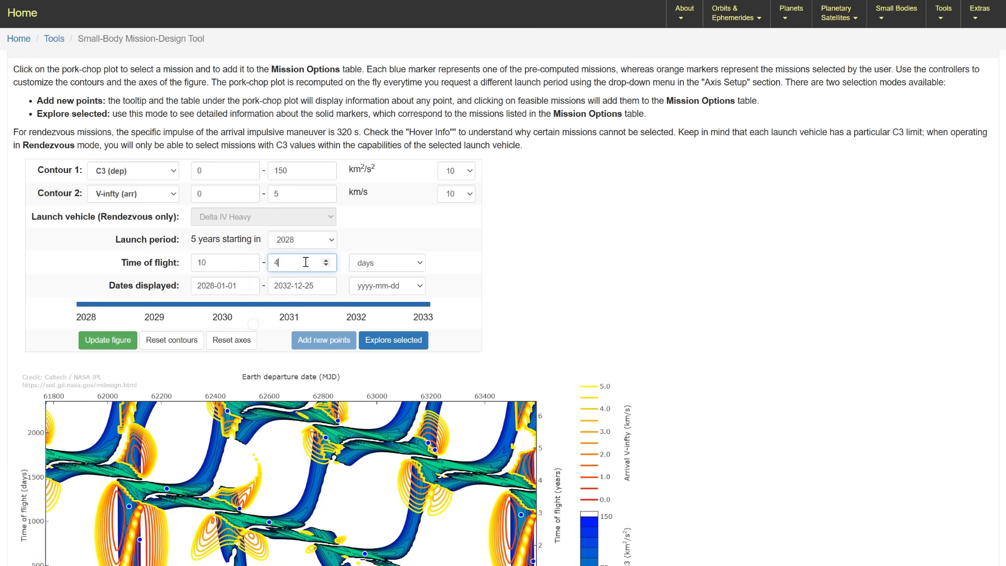
text(300)
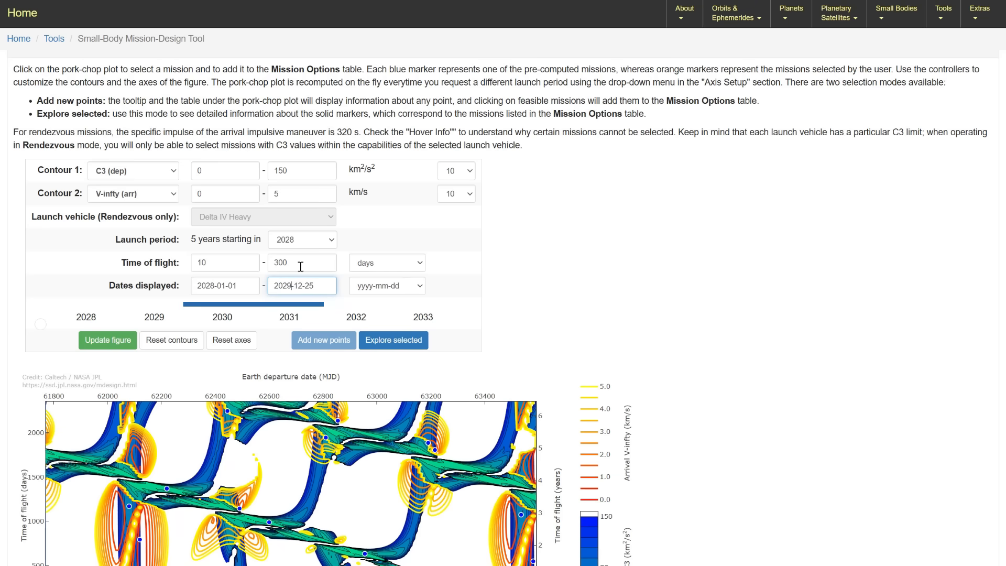
click(108, 340)
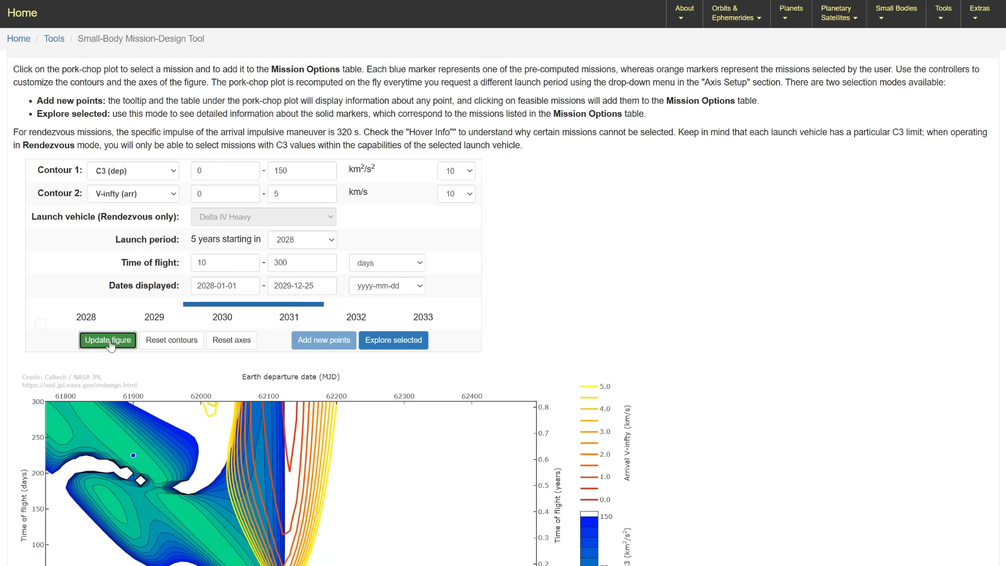
scroll(down, 3)
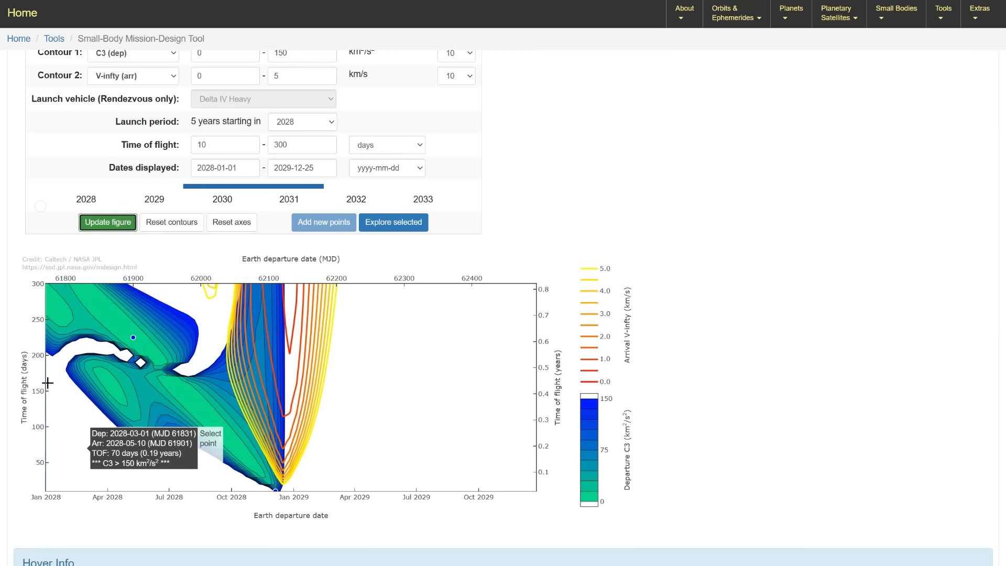
mouse_move(80, 493)
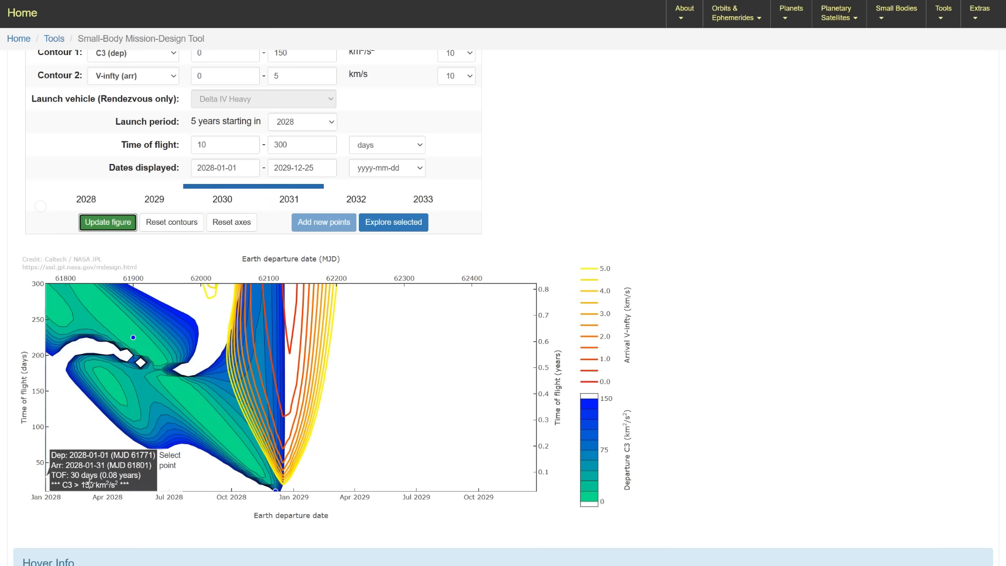
mouse_move(333, 501)
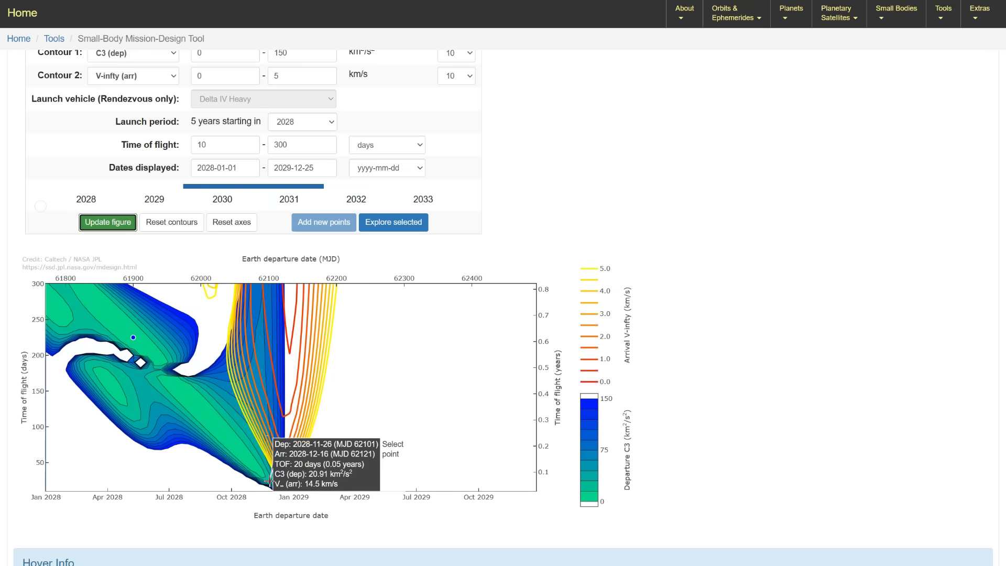
mouse_move(215, 420)
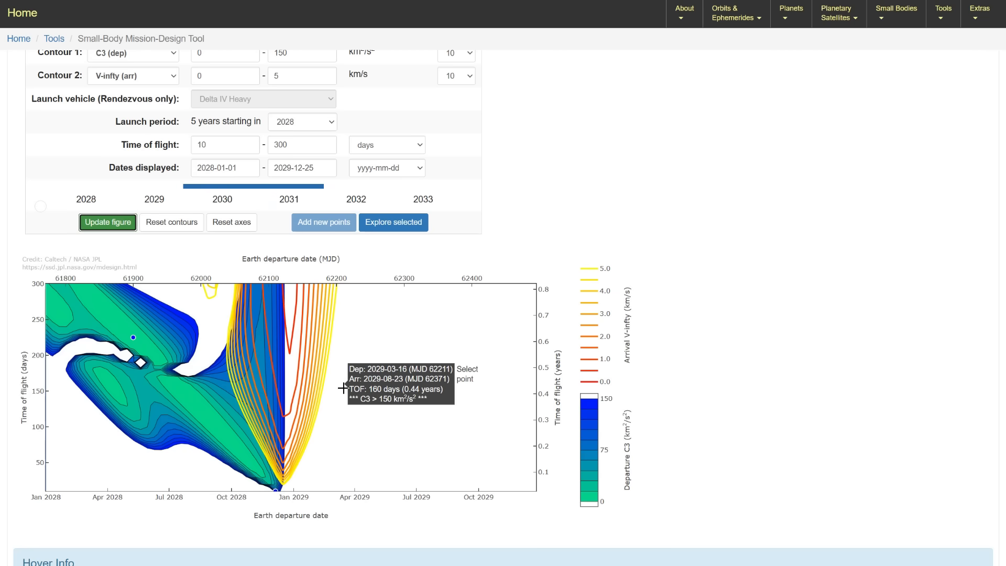
mouse_move(313, 379)
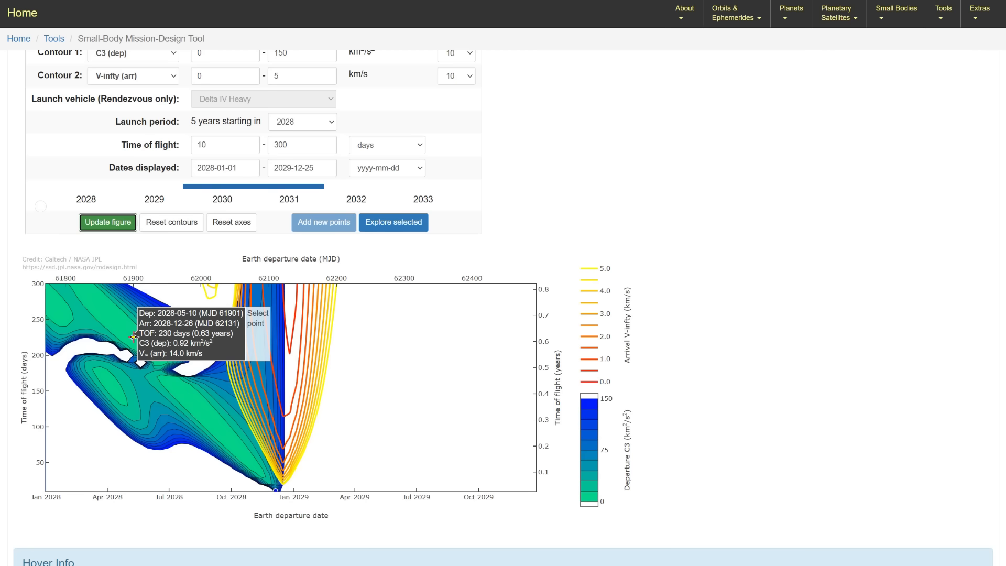
mouse_move(275, 491)
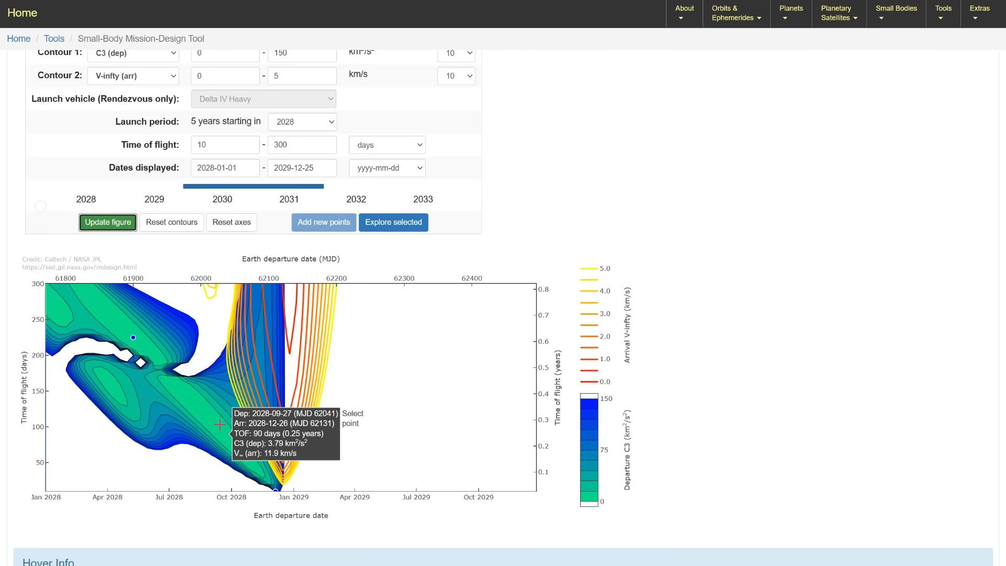
mouse_move(181, 390)
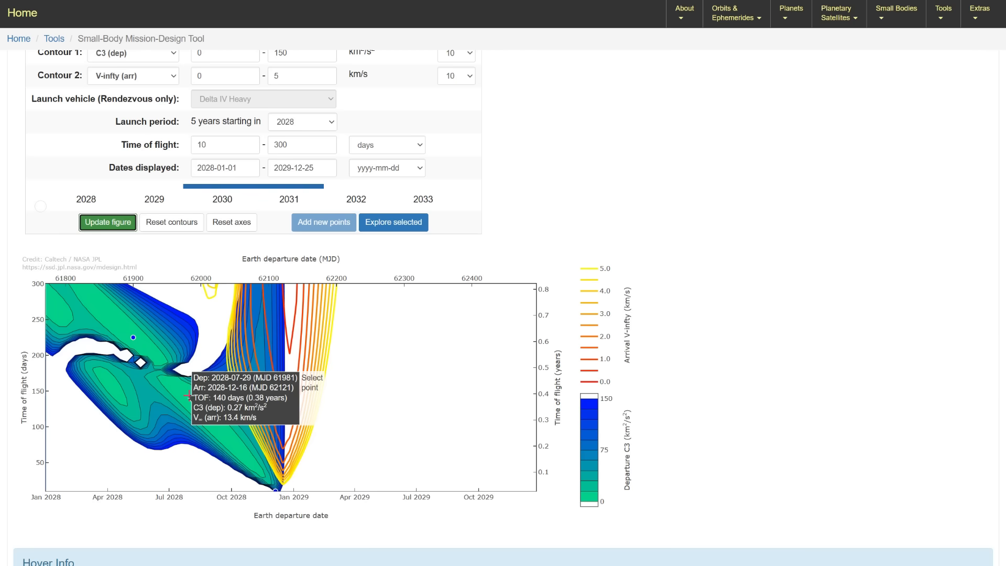
mouse_move(191, 395)
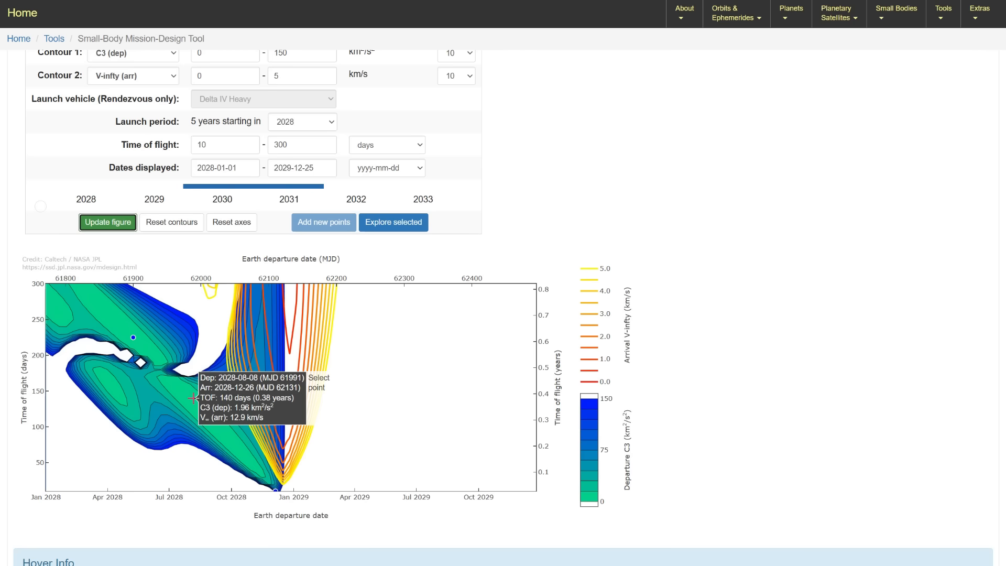
mouse_move(195, 398)
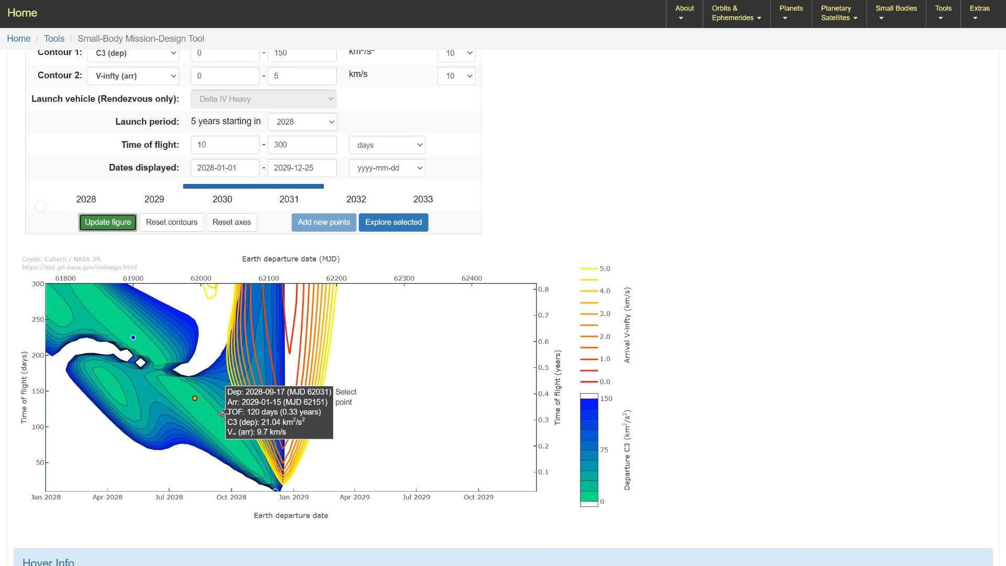
mouse_move(221, 425)
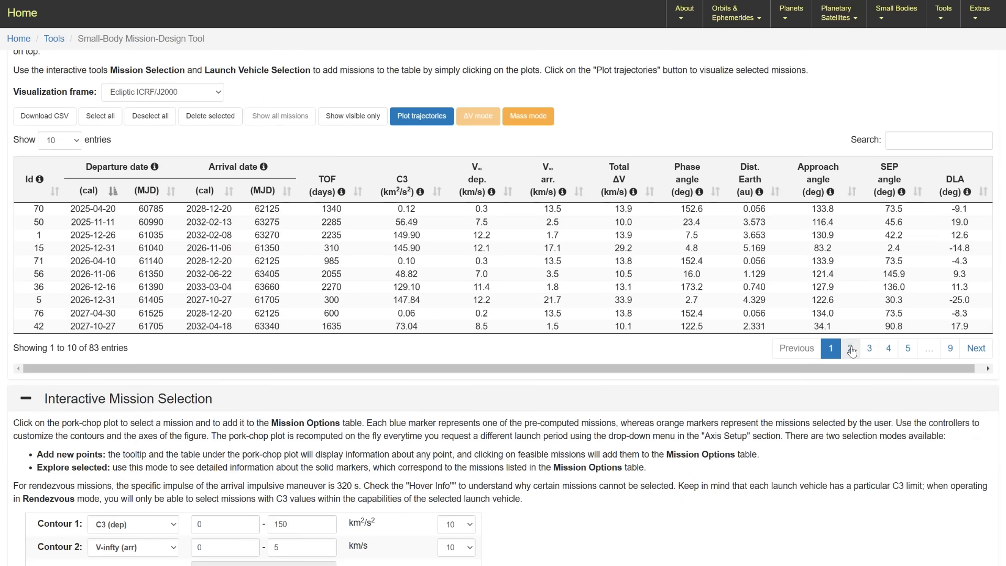
Step: Go to page 2 of Mission Options and select missions 81 and 83 for plotting
click(851, 348)
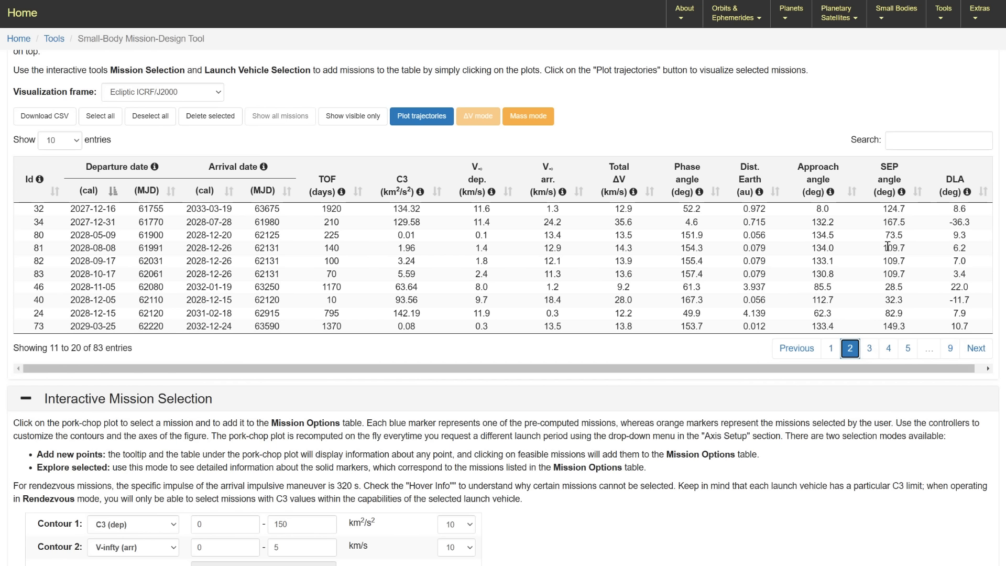
mouse_move(910, 280)
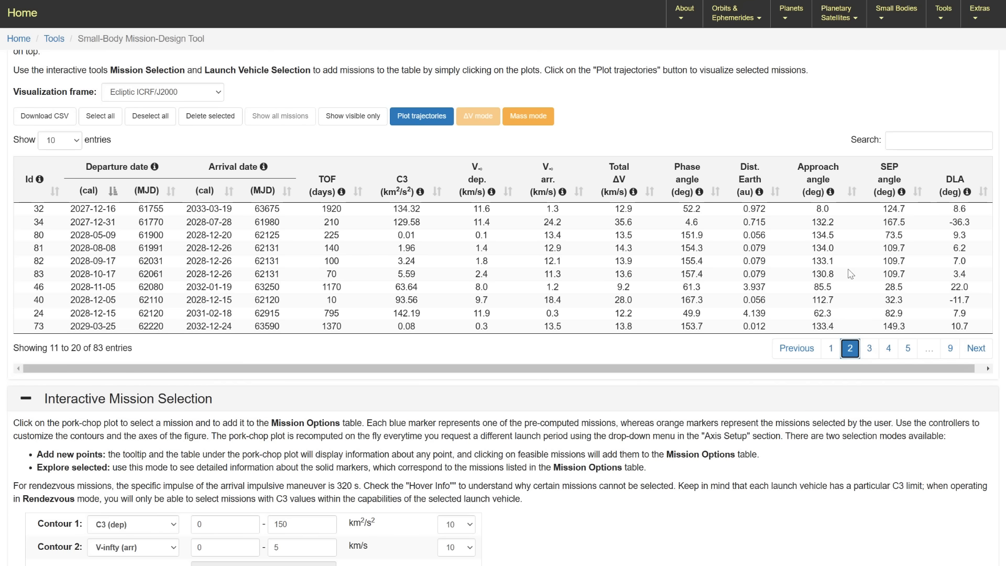
mouse_move(46, 258)
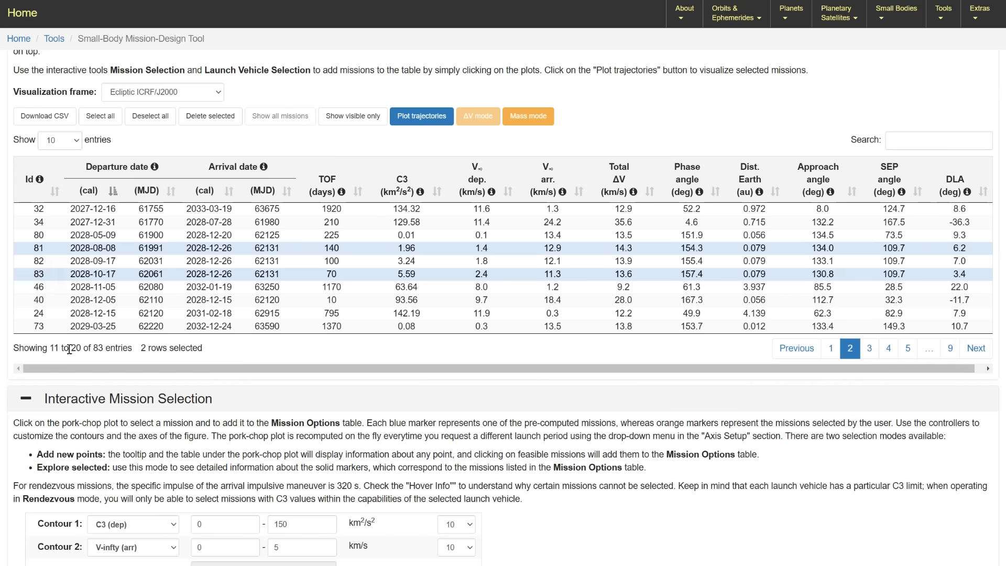
click(422, 116)
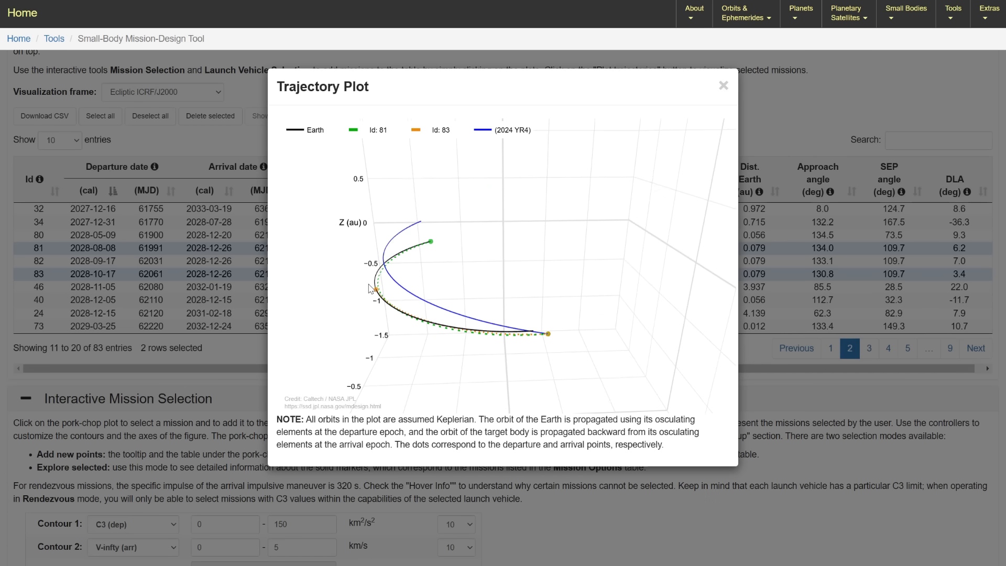
mouse_move(547, 334)
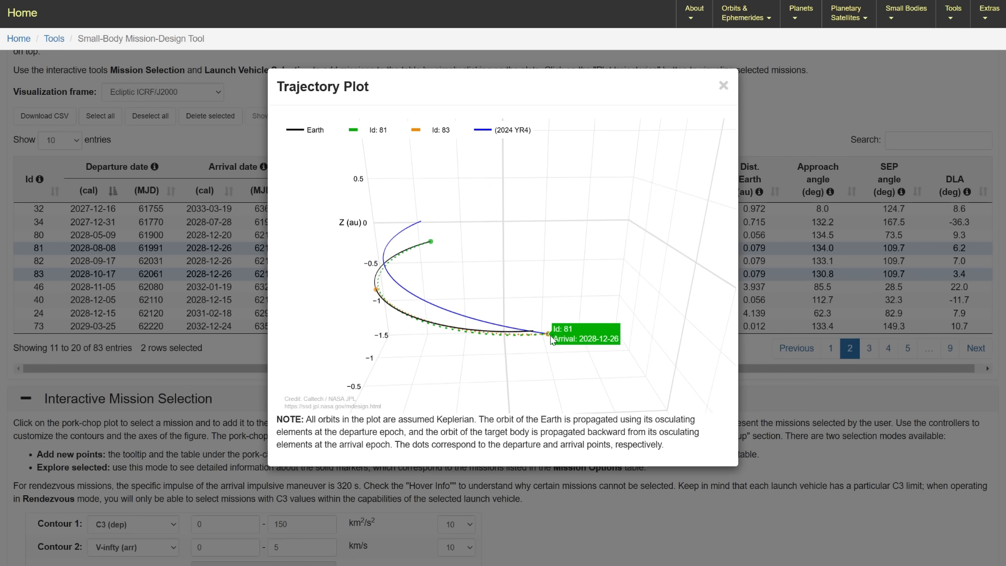